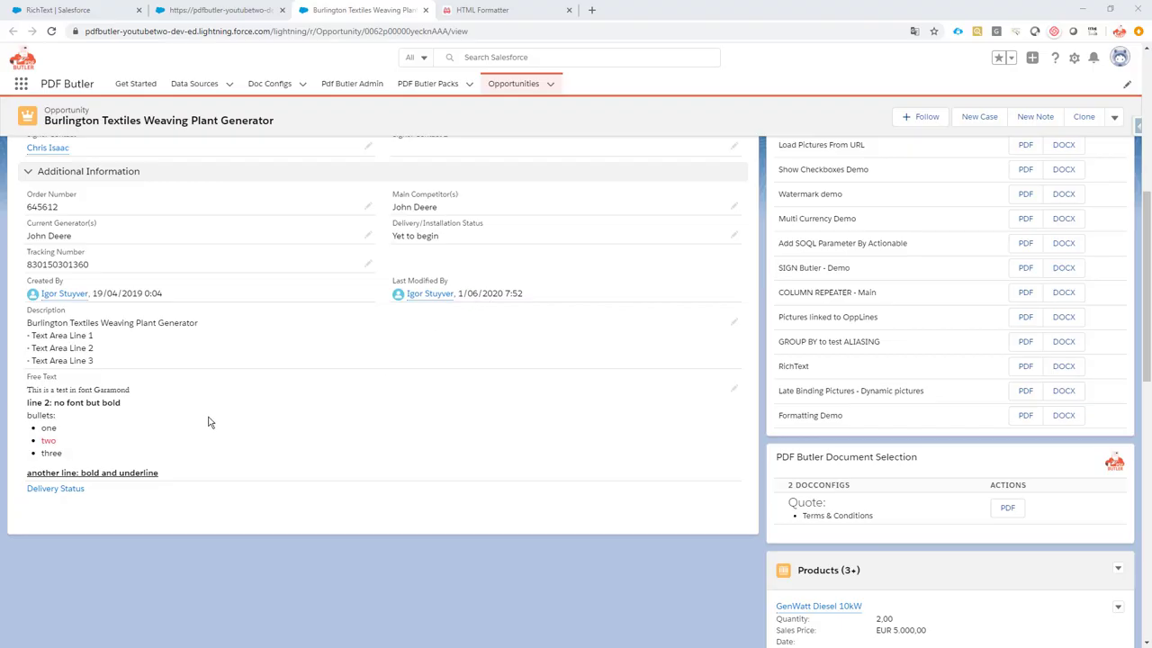
pyautogui.moveTo(192, 418)
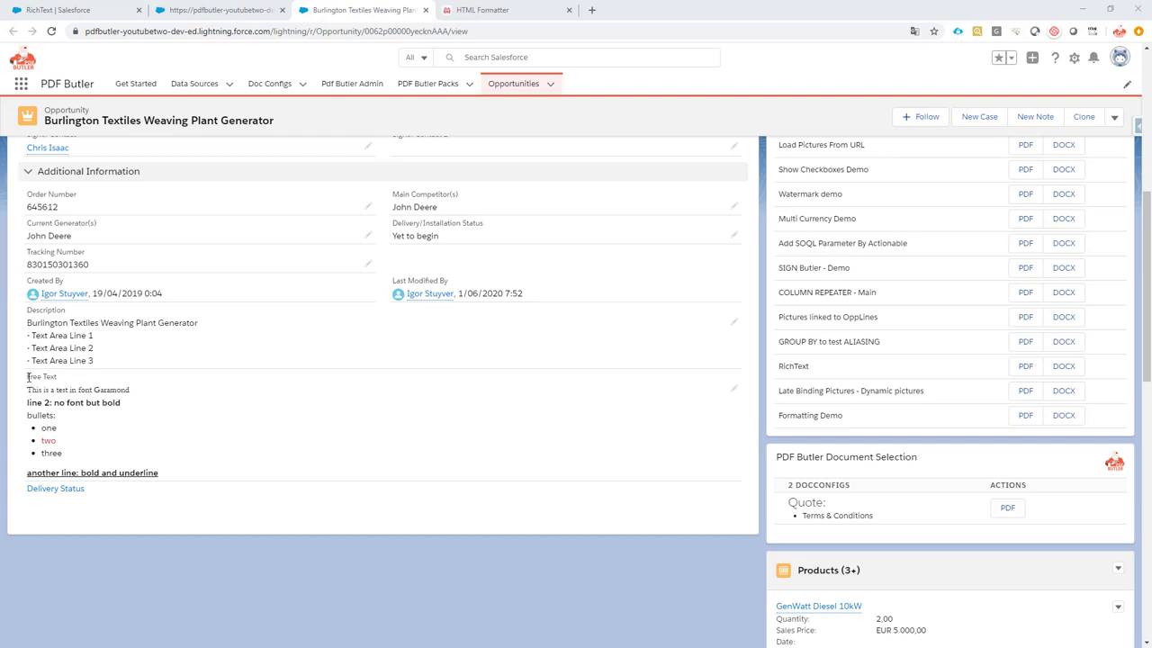
pyautogui.moveTo(69, 379)
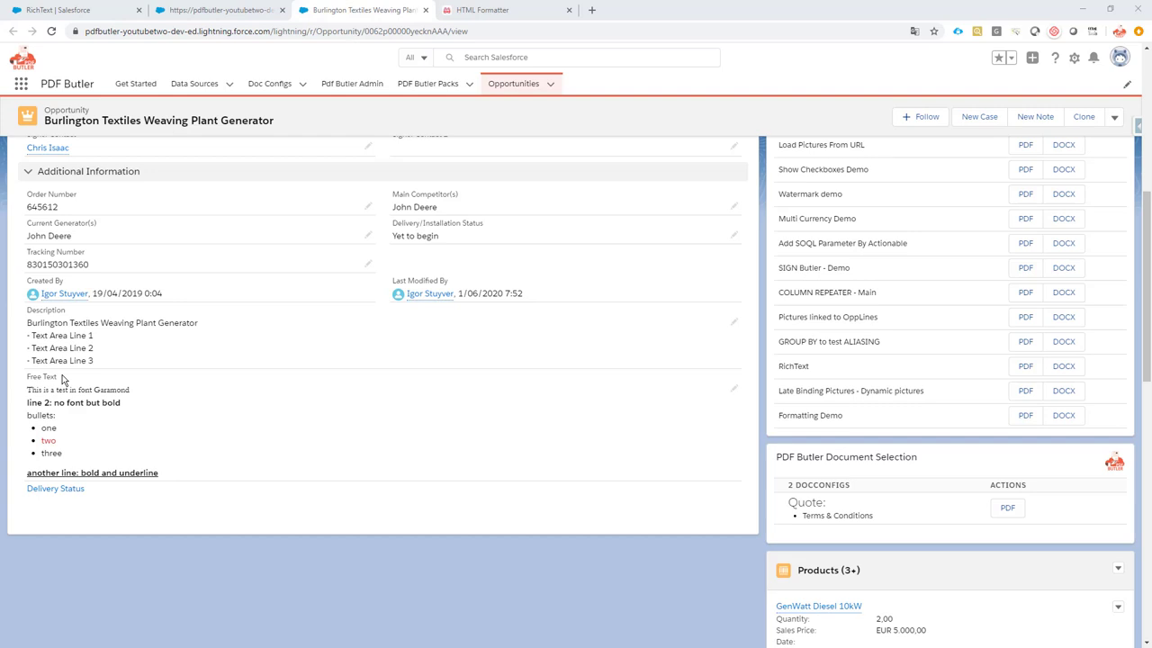
pyautogui.moveTo(38, 391)
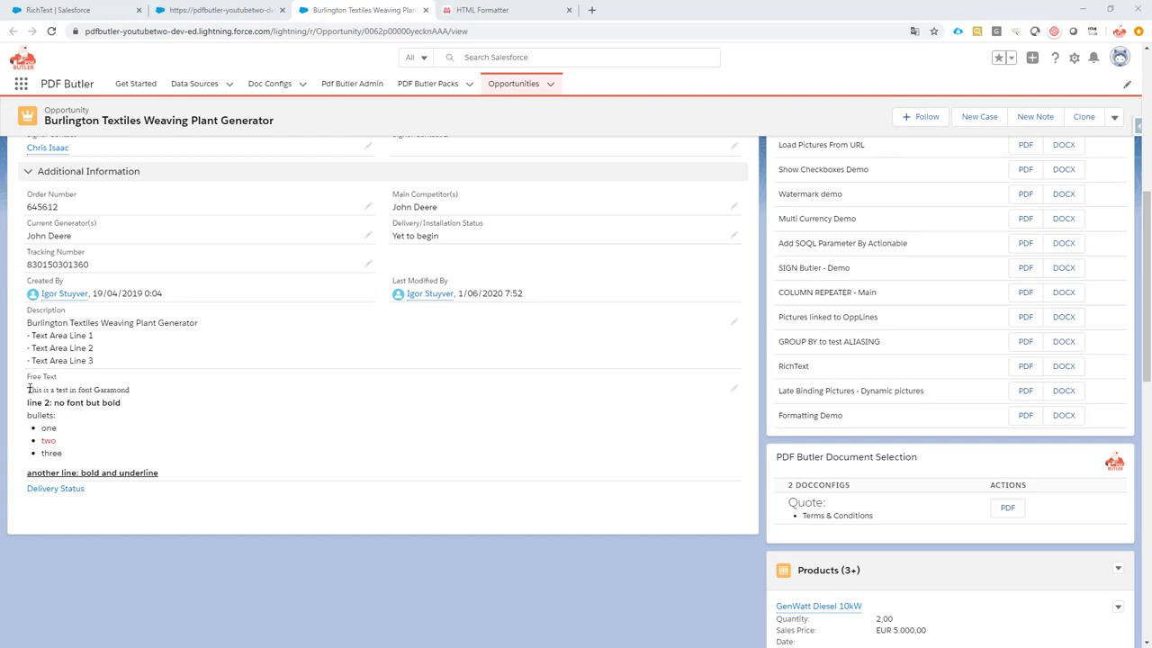
pyautogui.moveTo(166, 419)
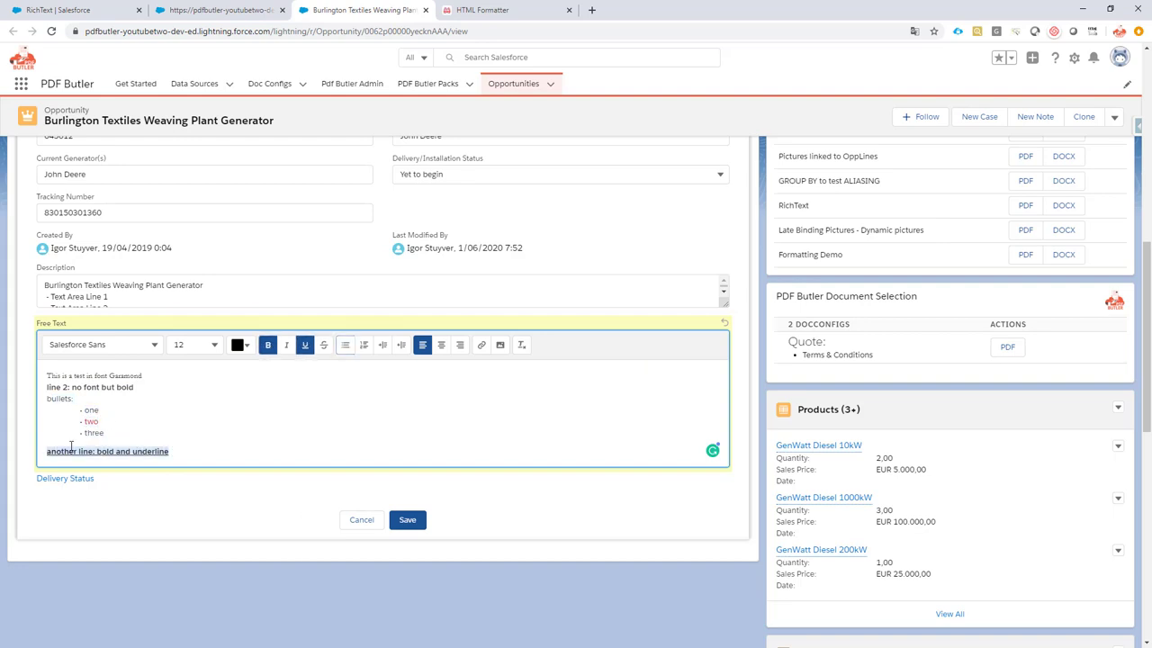
pyautogui.moveTo(217, 435)
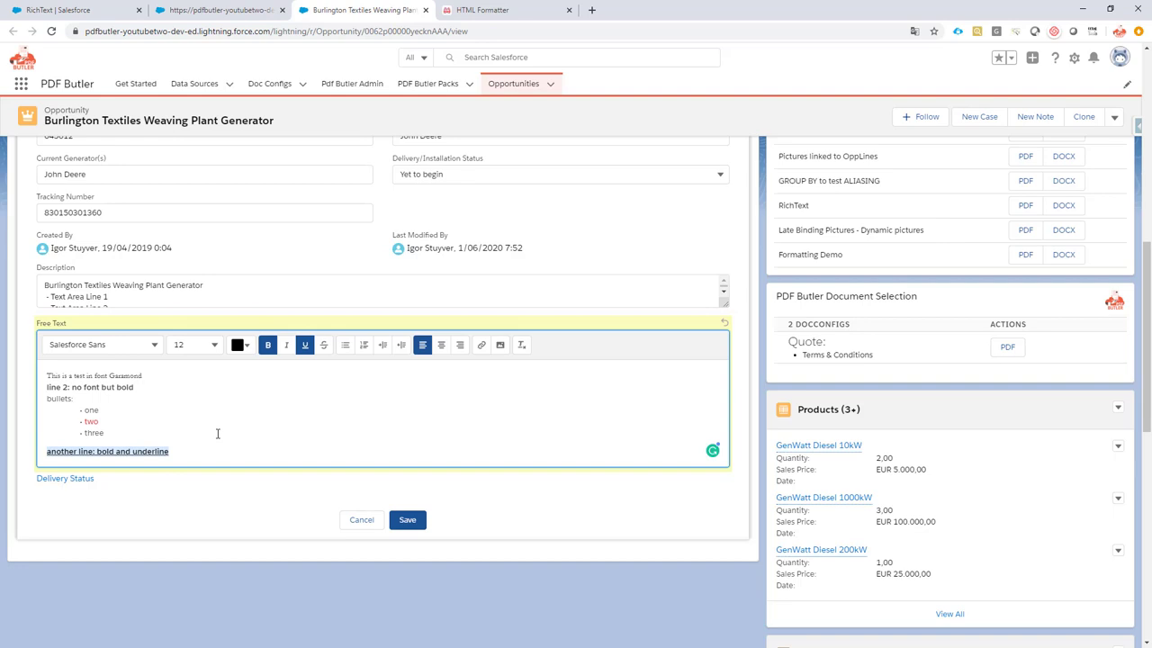
pyautogui.moveTo(214, 435)
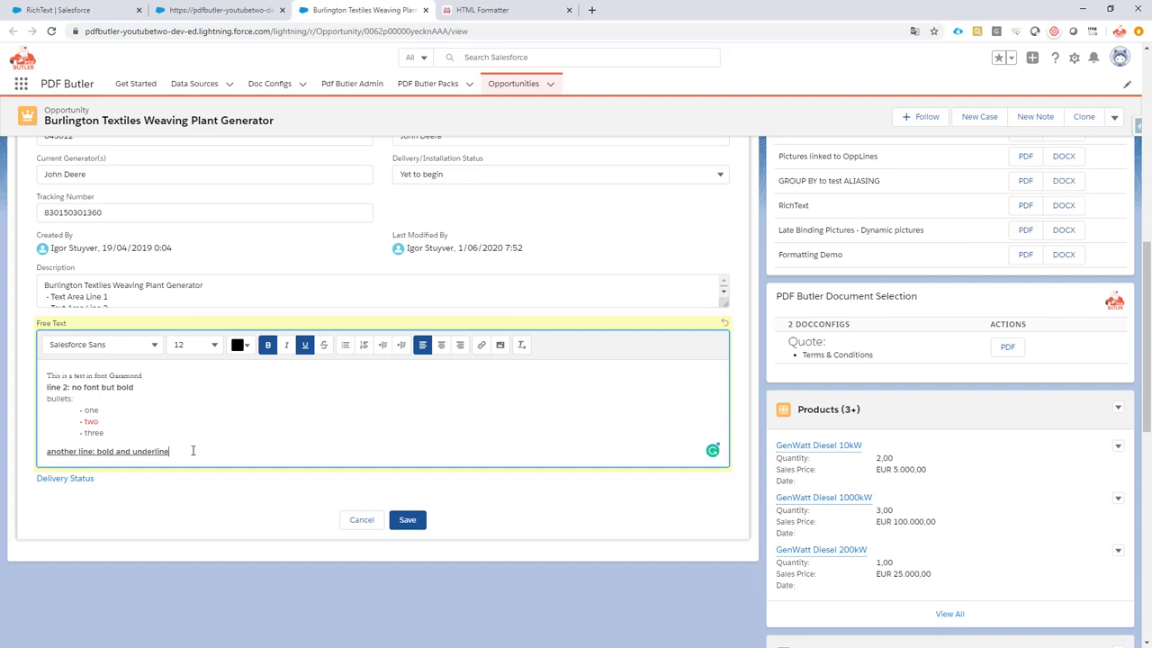
pyautogui.moveTo(139, 420)
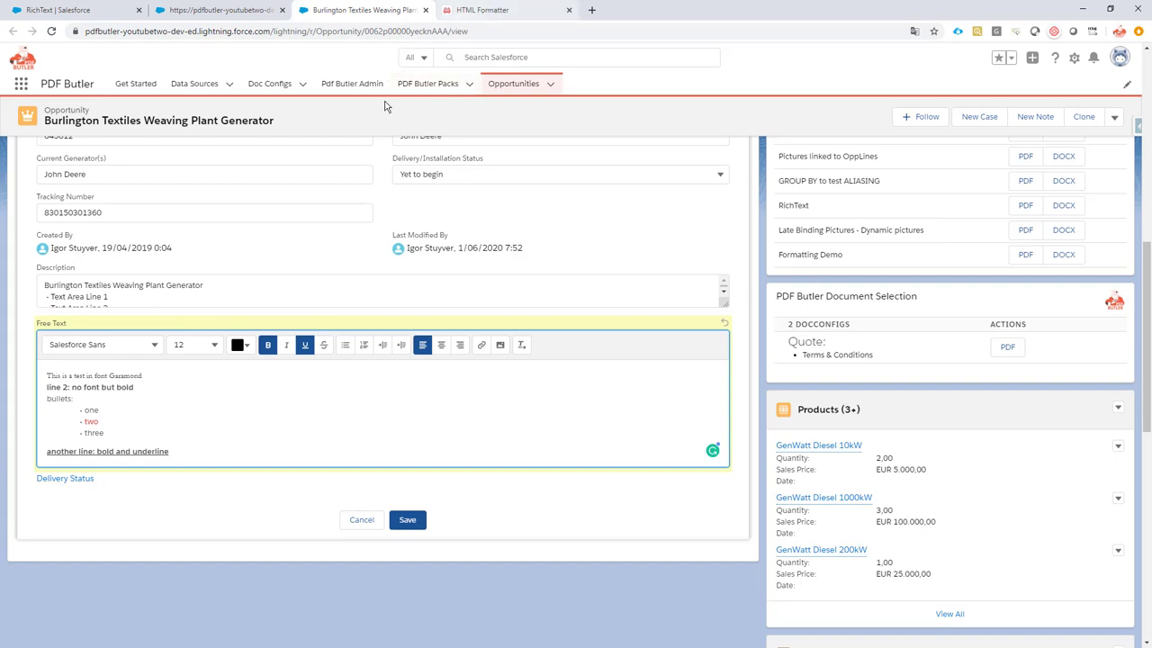
# - Switch to the formatted HTML source behind the Garamond, bold, red and underlined Free Text
pyautogui.click(499, 10)
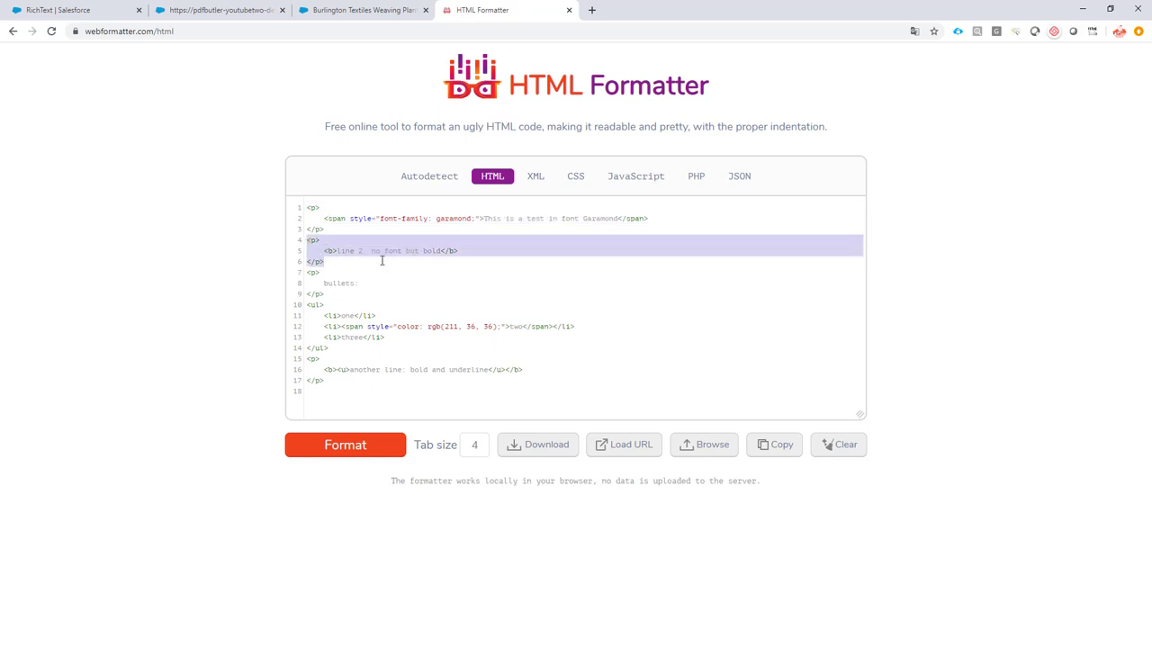
pyautogui.moveTo(351, 338)
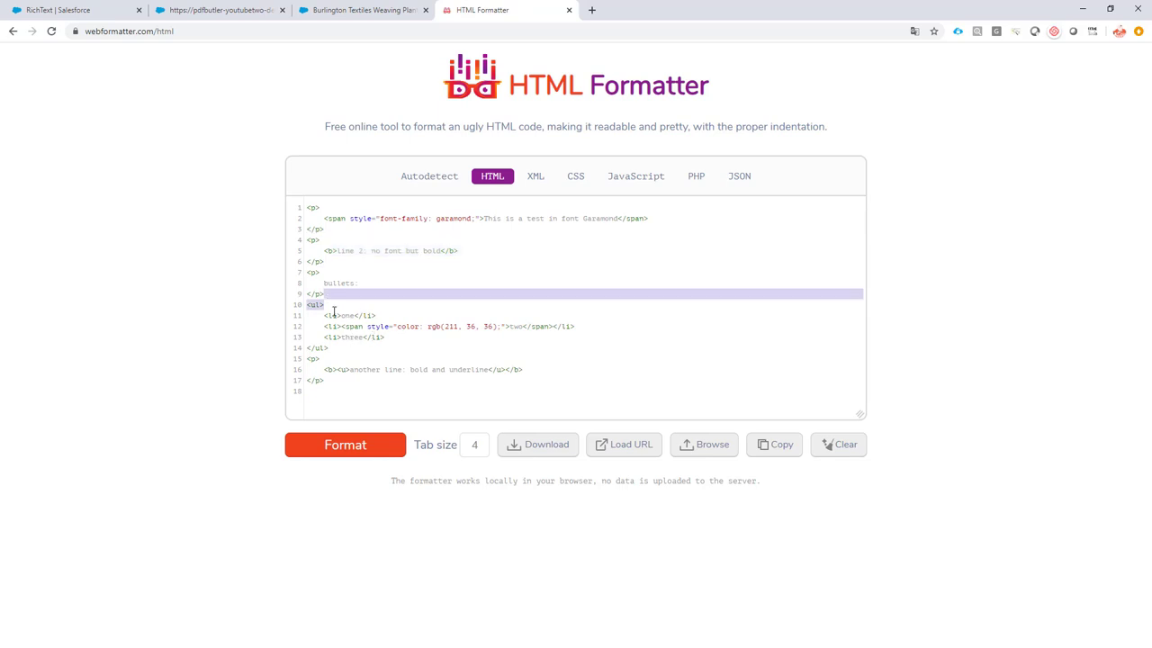
pyautogui.moveTo(324, 294); pyautogui.dragTo(393, 342)
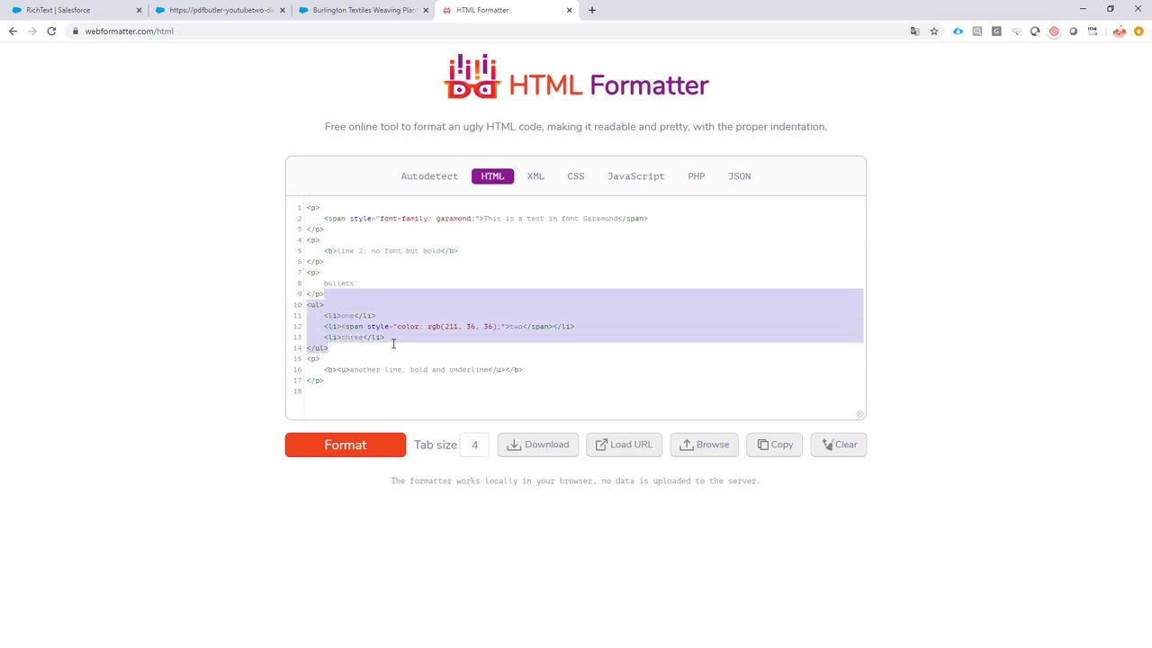
pyautogui.moveTo(346, 315)
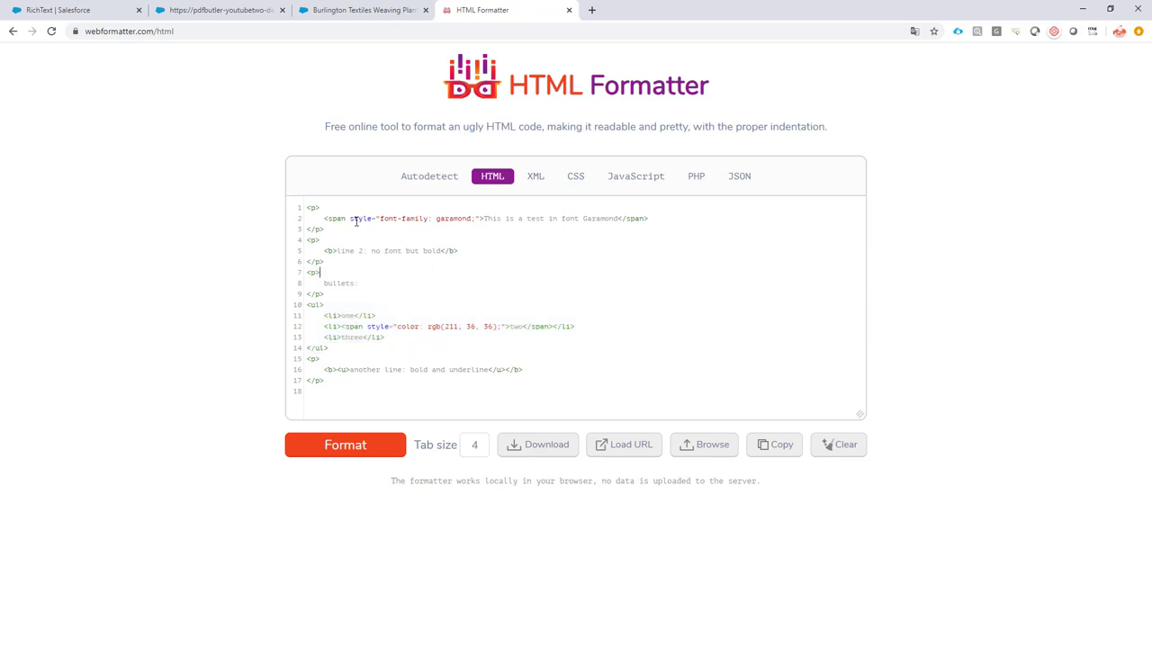
pyautogui.moveTo(348, 218); pyautogui.dragTo(477, 217)
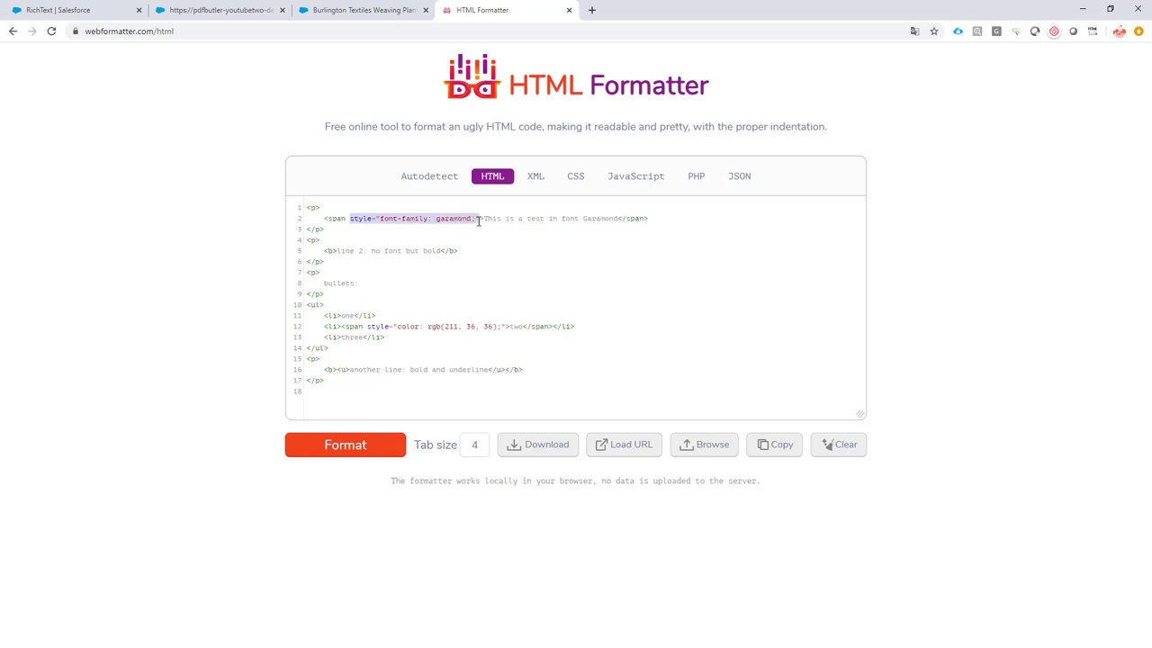
pyautogui.moveTo(414, 219)
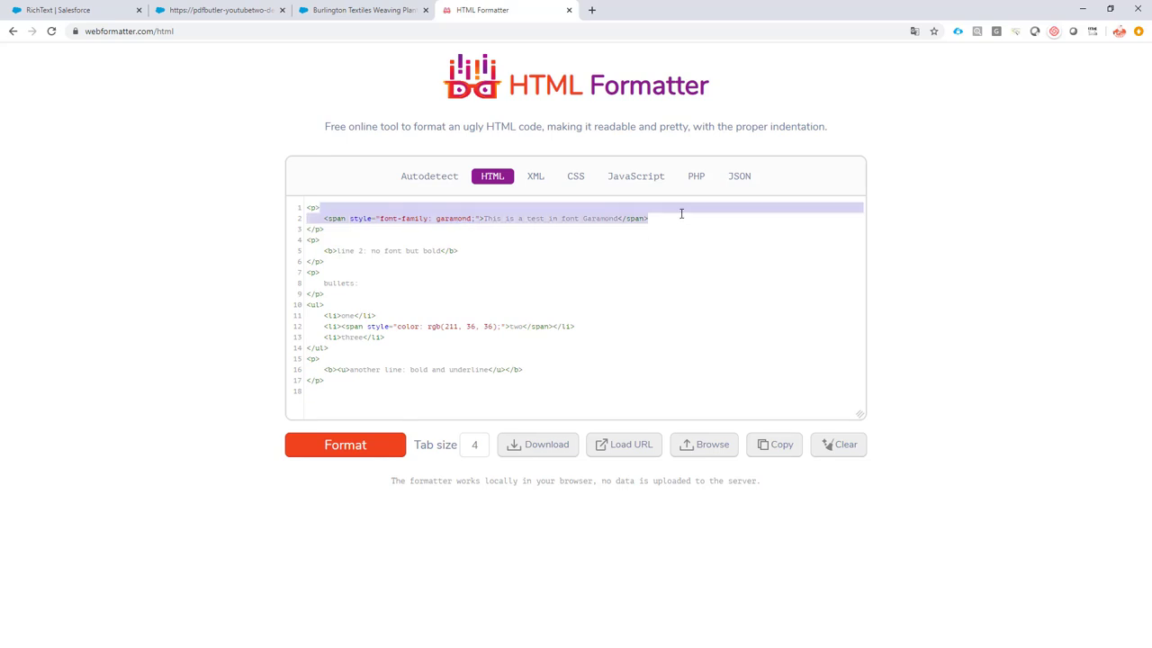
pyautogui.moveTo(374, 326)
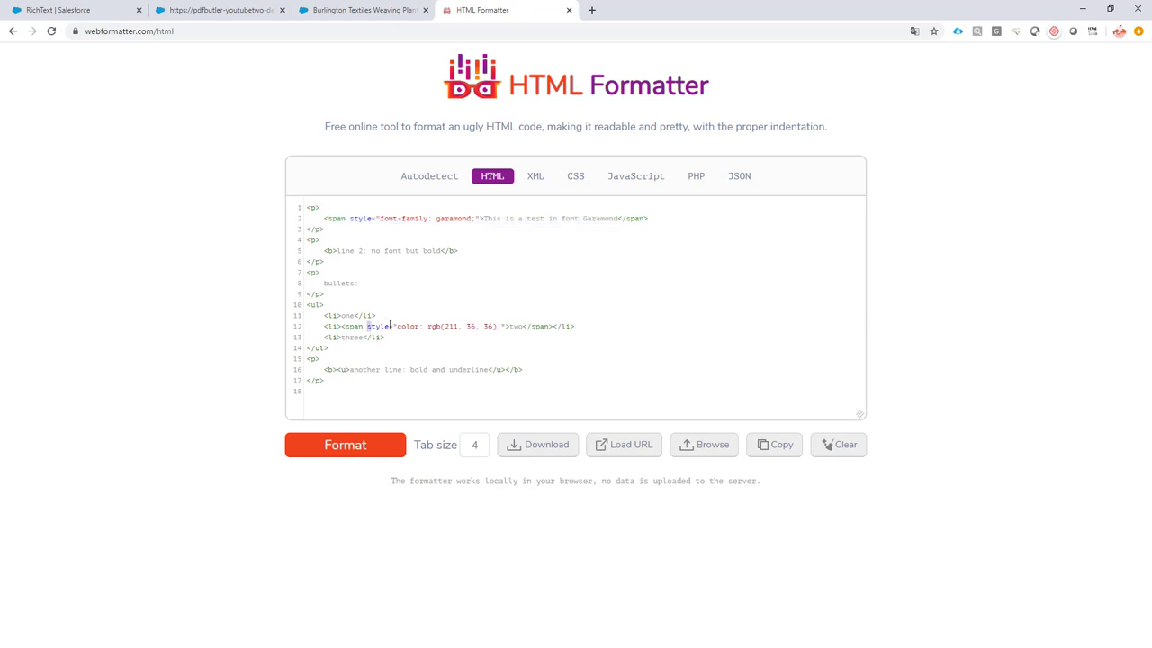
pyautogui.moveTo(367, 326); pyautogui.dragTo(508, 326)
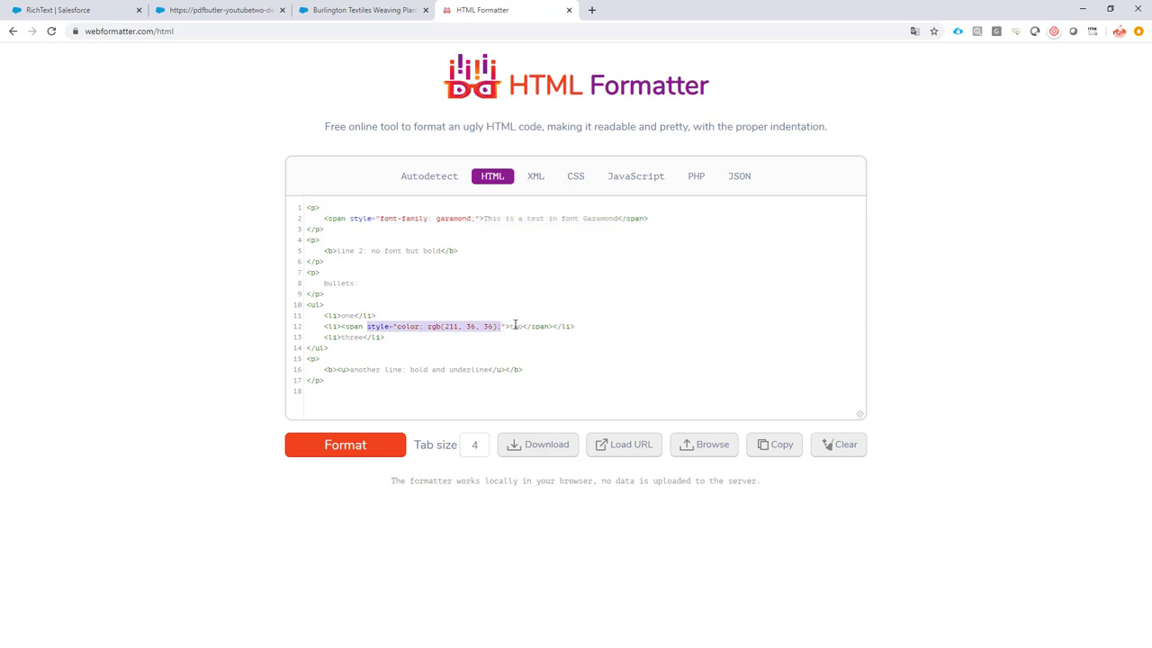
pyautogui.click(516, 326)
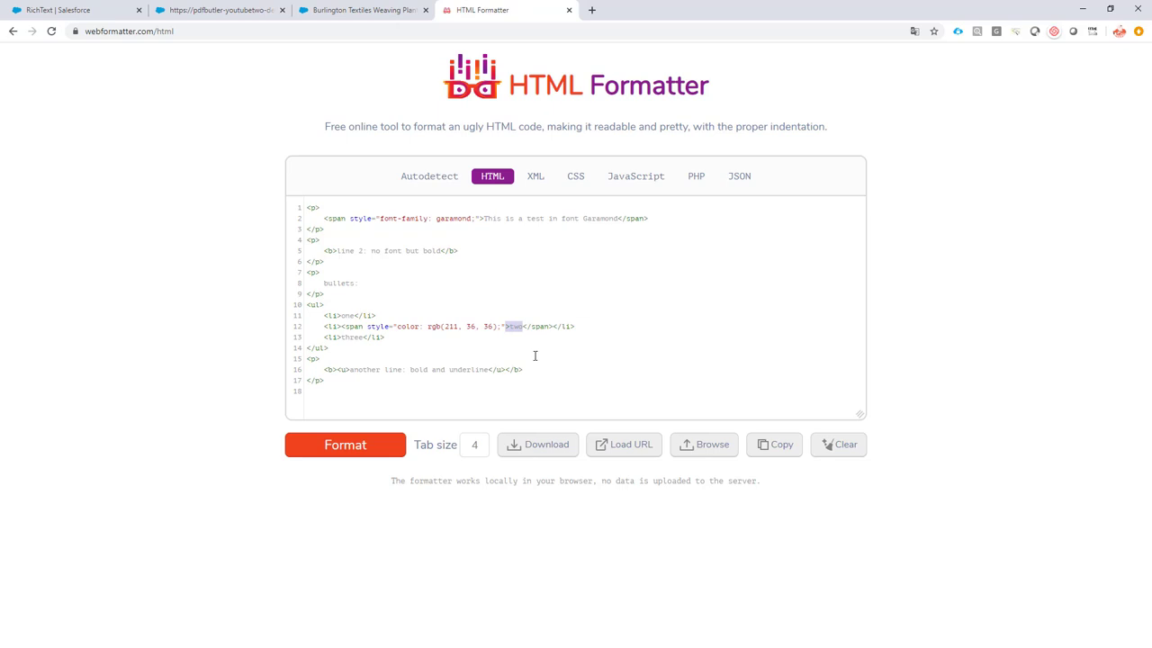
pyautogui.moveTo(461, 351)
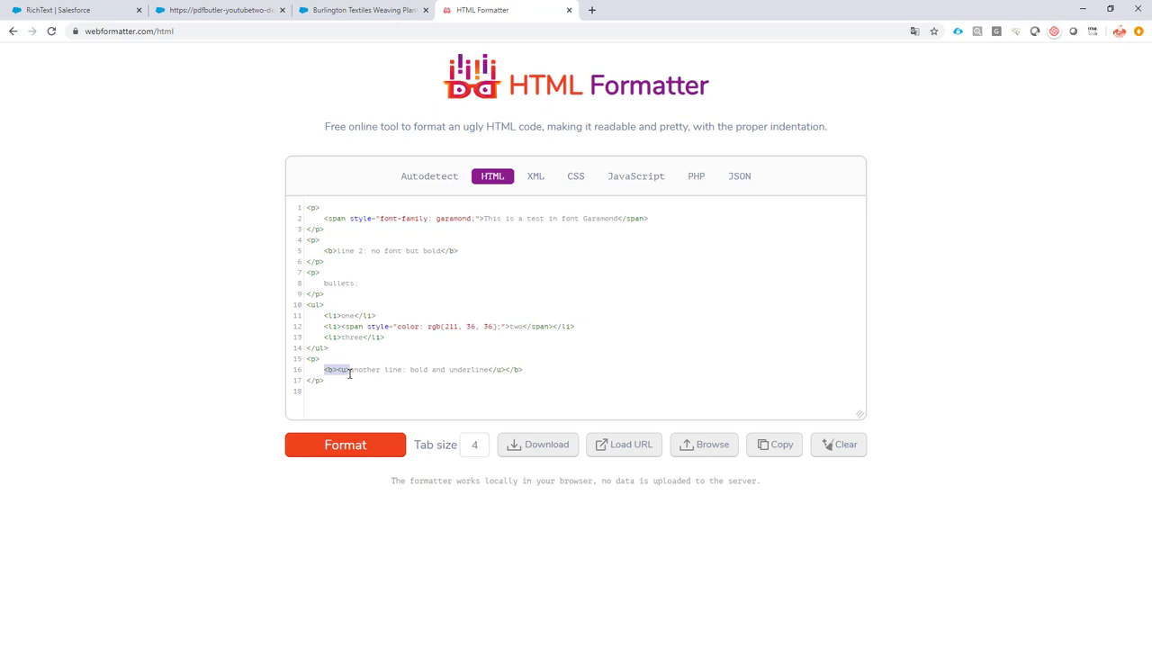
pyautogui.moveTo(377, 379)
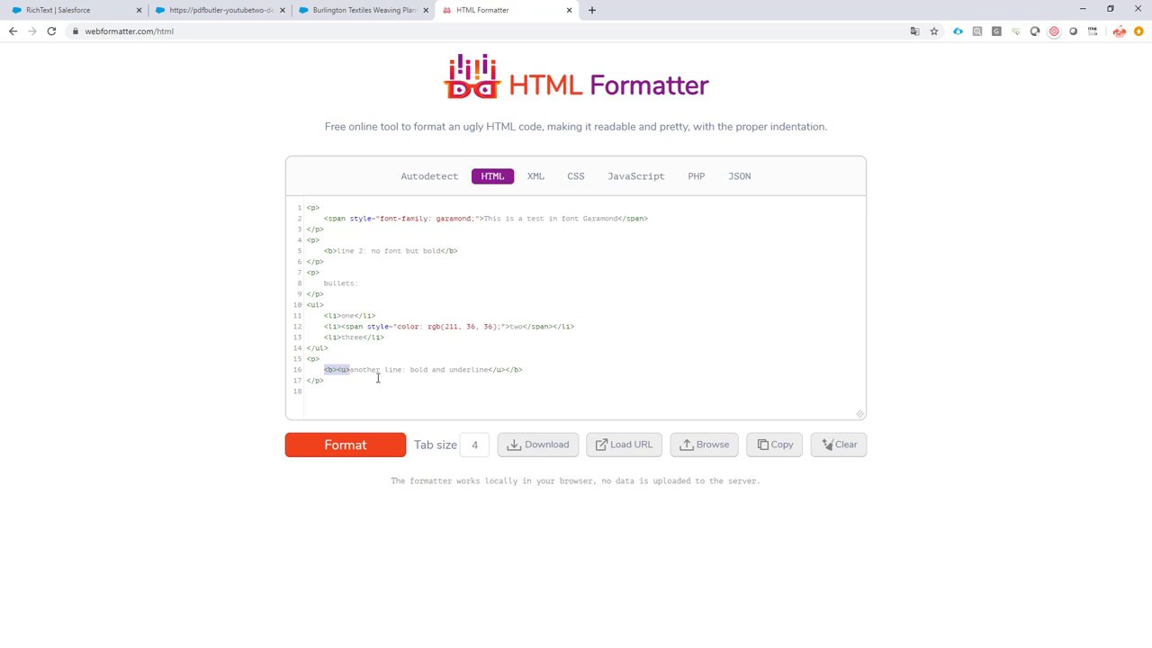
pyautogui.moveTo(393, 358)
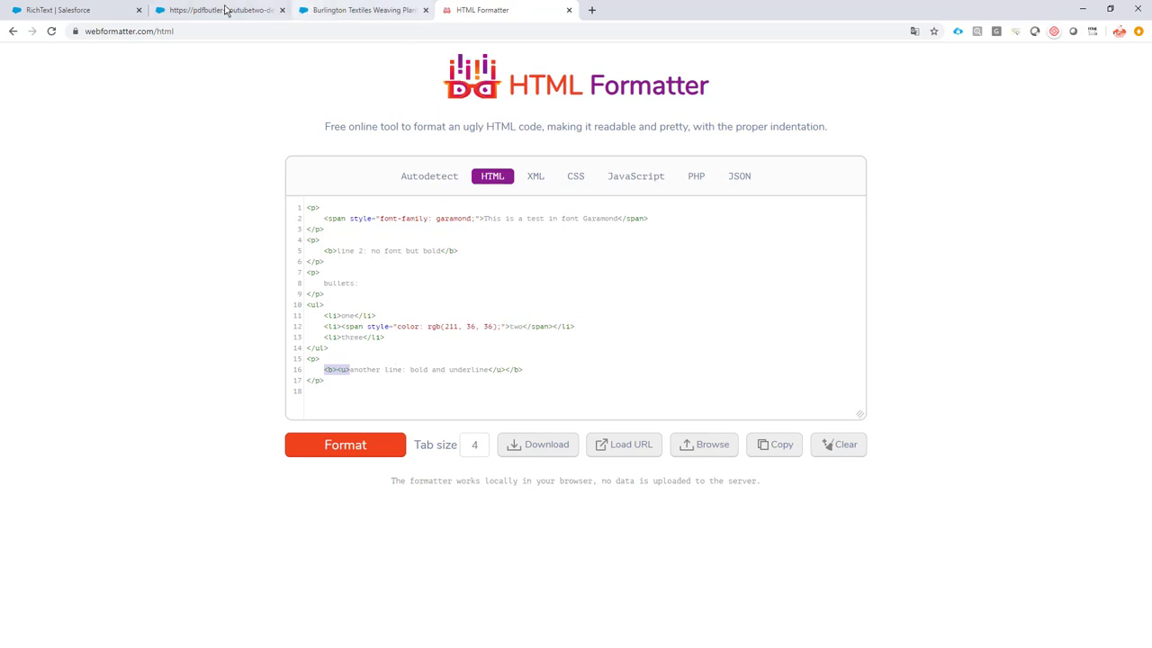
# - Show the PDF Butler configuration with the Opportunity data source and RTF, RTF2, RTF3 config types
pyautogui.click(216, 10)
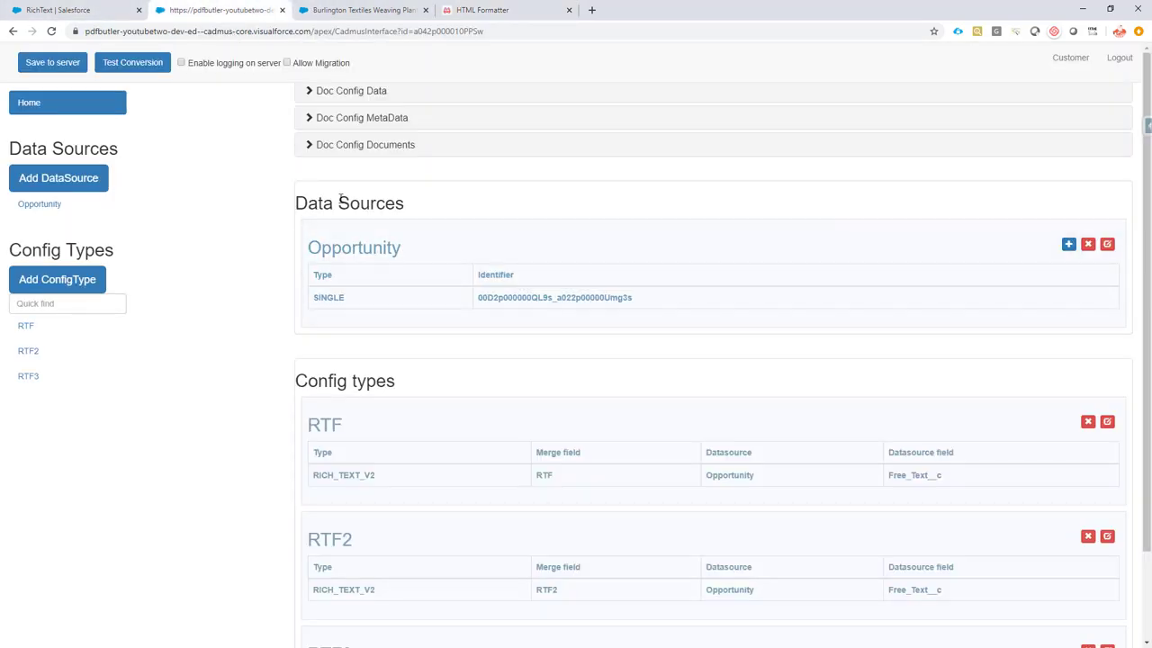
pyautogui.moveTo(341, 190)
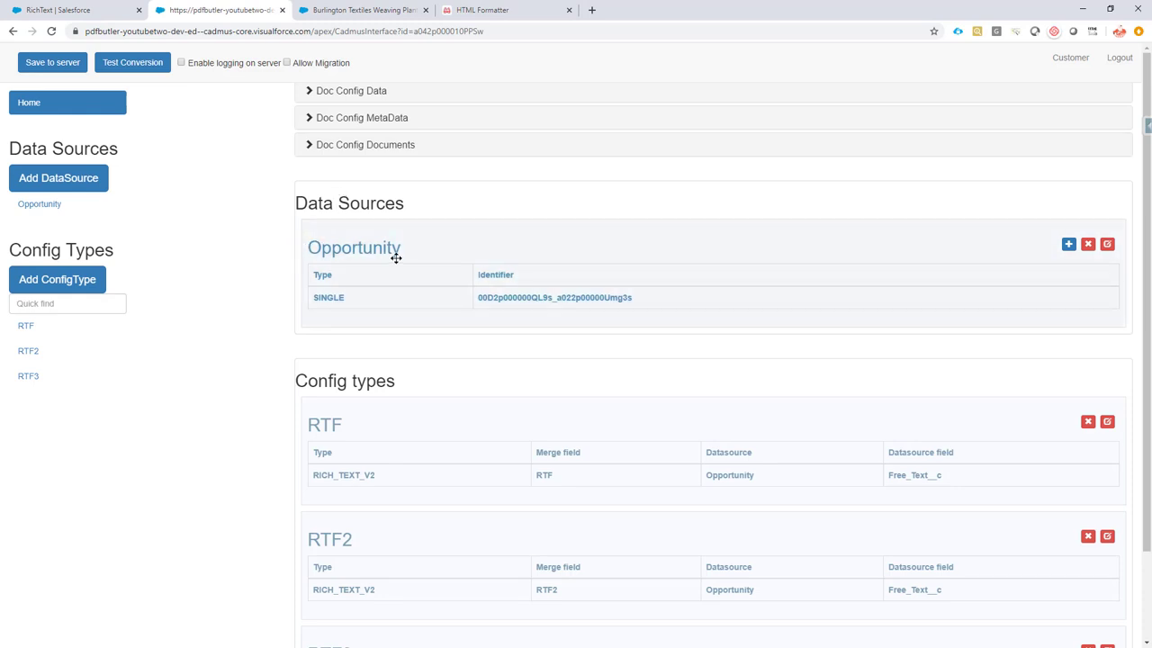
pyautogui.moveTo(398, 230)
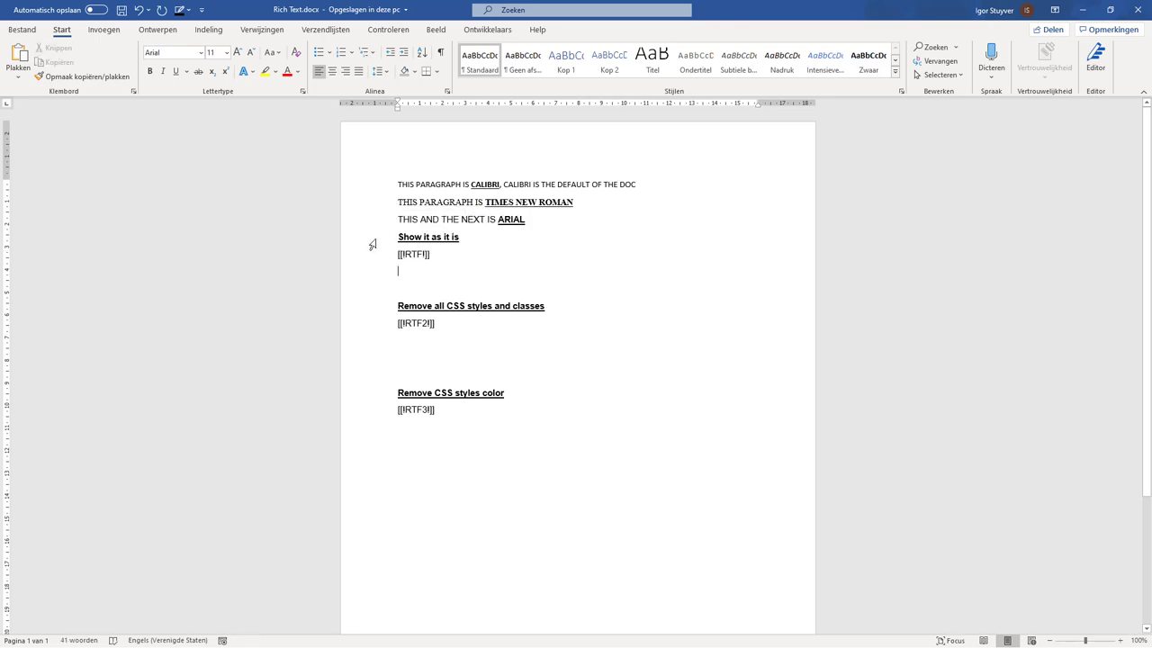
pyautogui.doubleClick(427, 236)
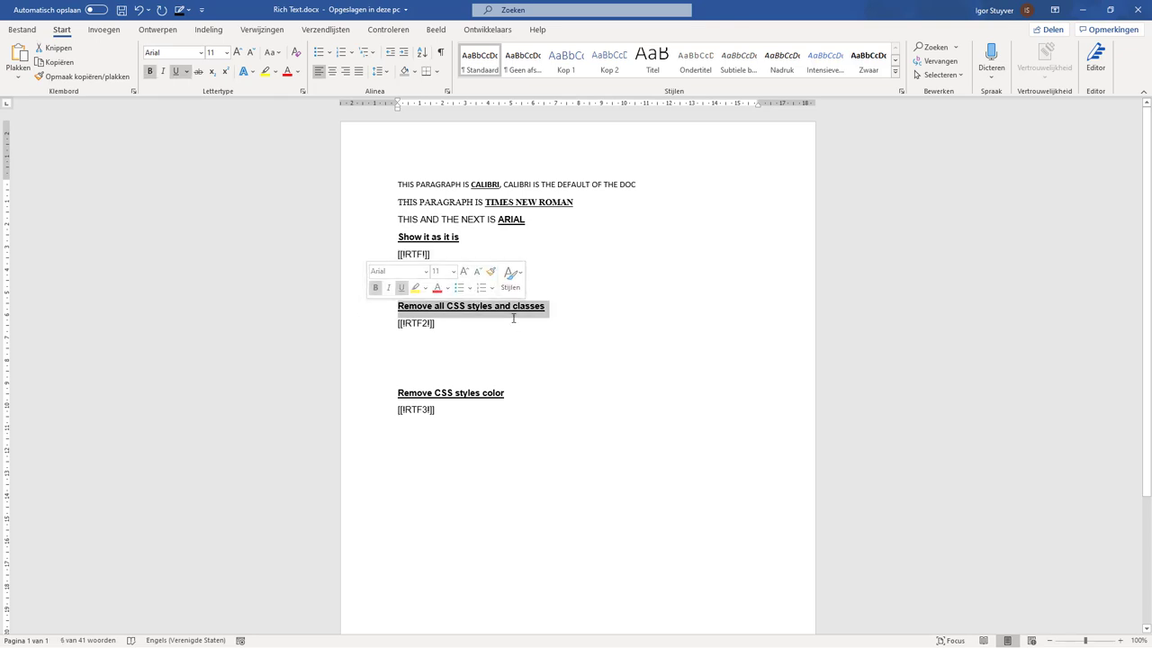
pyautogui.moveTo(591, 310)
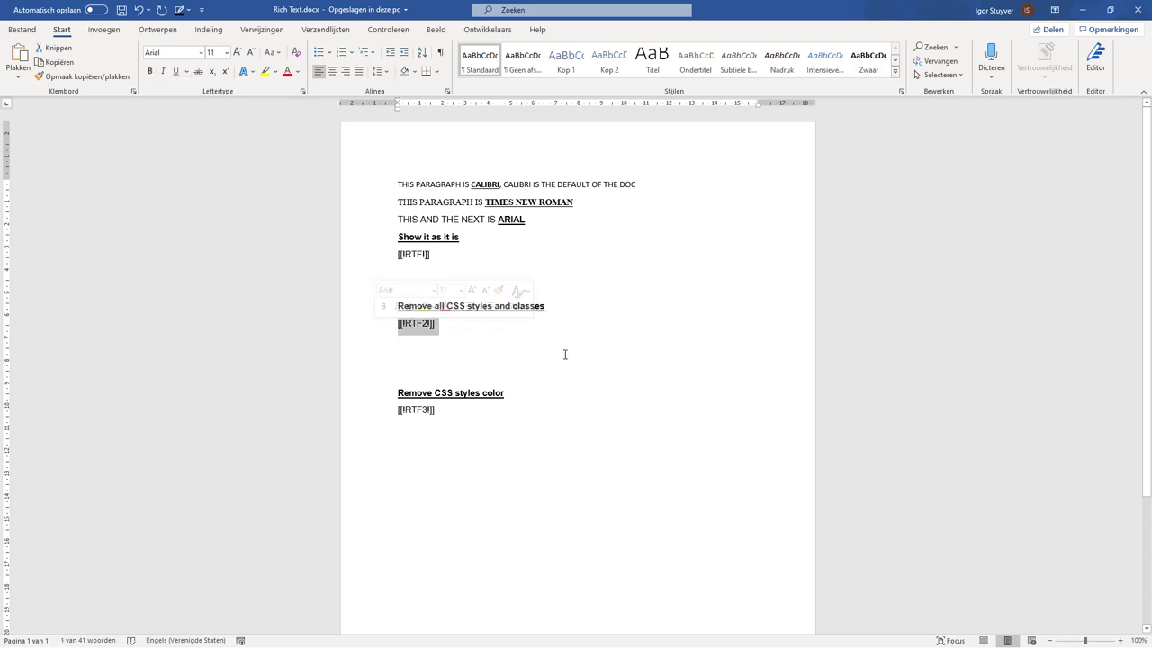
pyautogui.moveTo(625, 365)
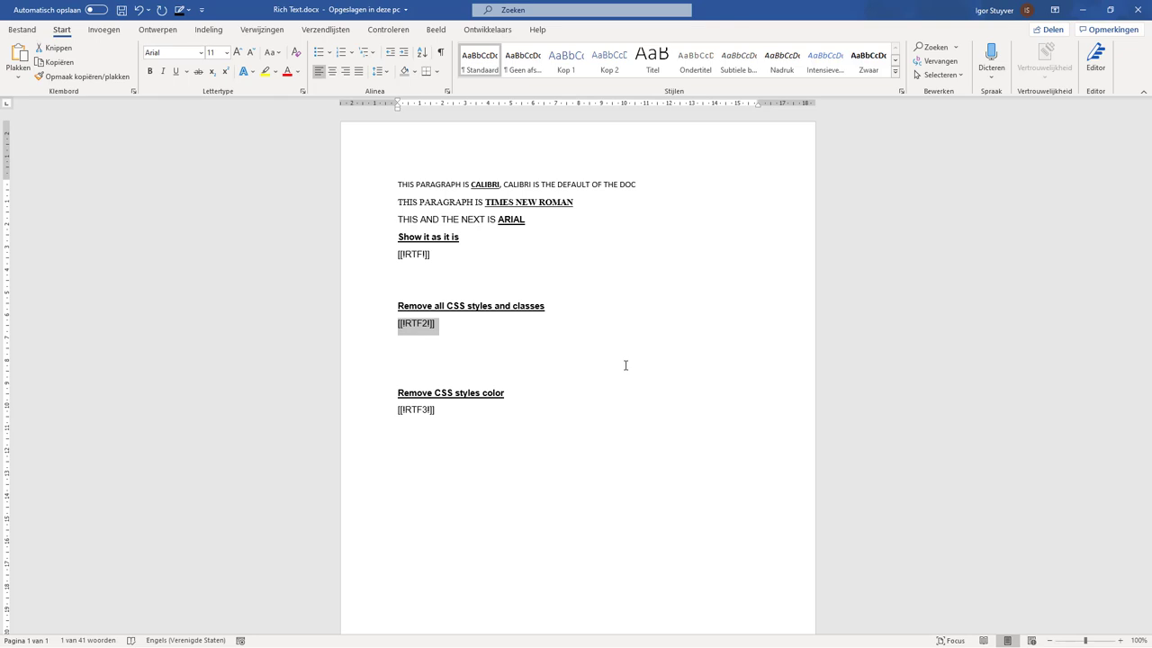
pyautogui.moveTo(423, 330)
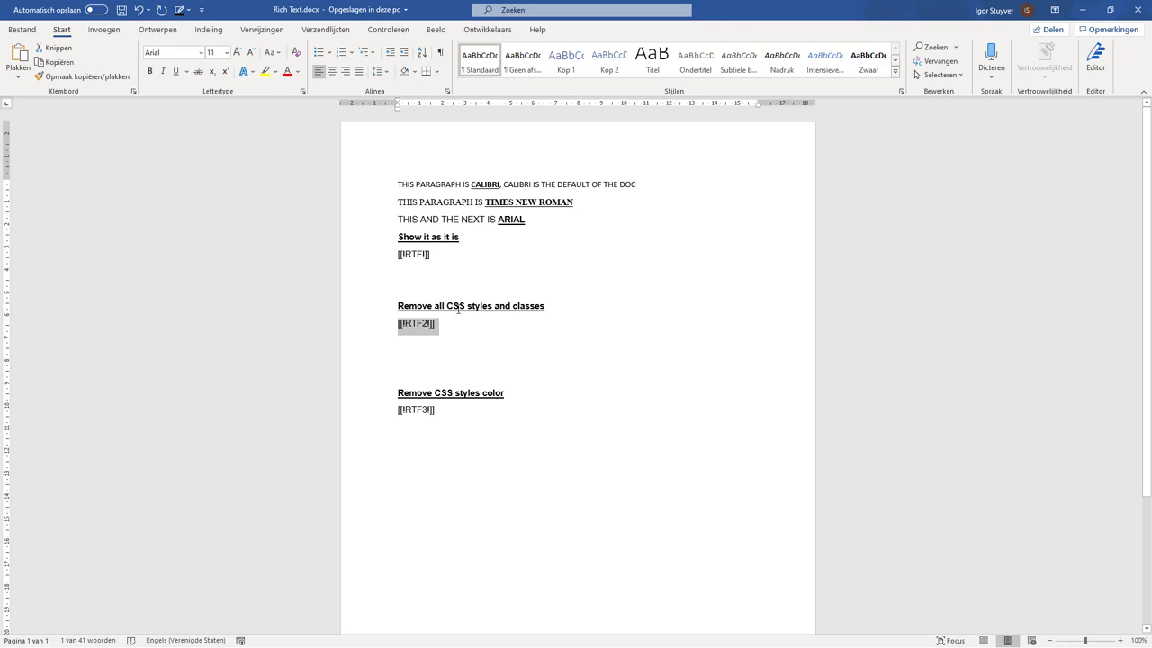
pyautogui.click(411, 324)
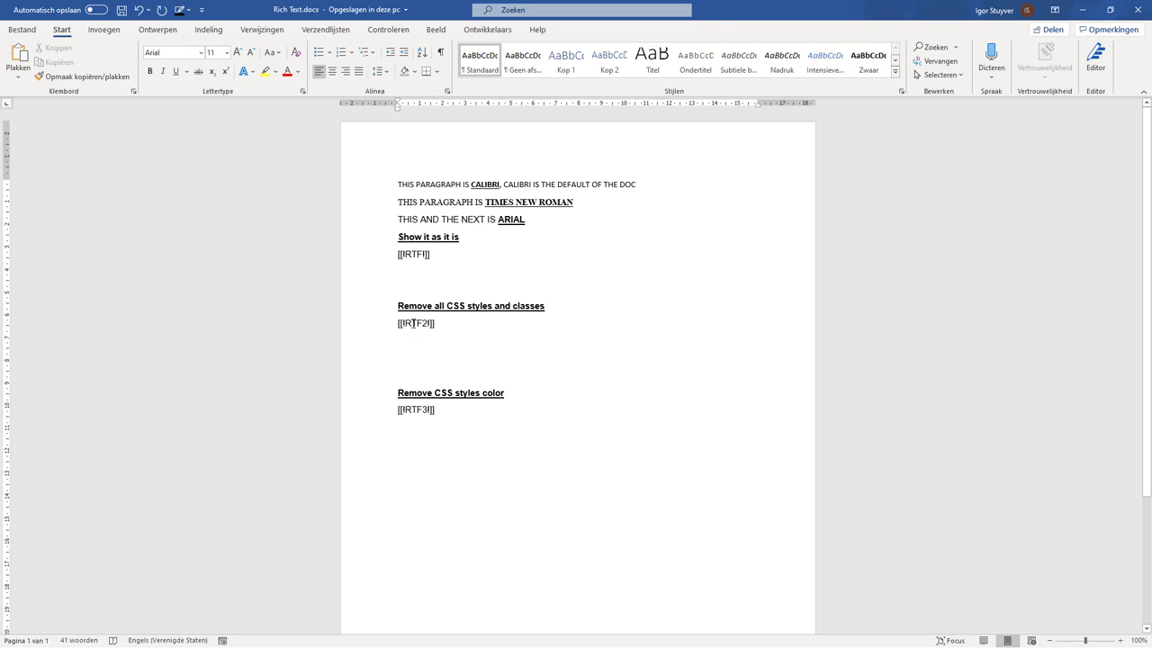
pyautogui.moveTo(366, 420)
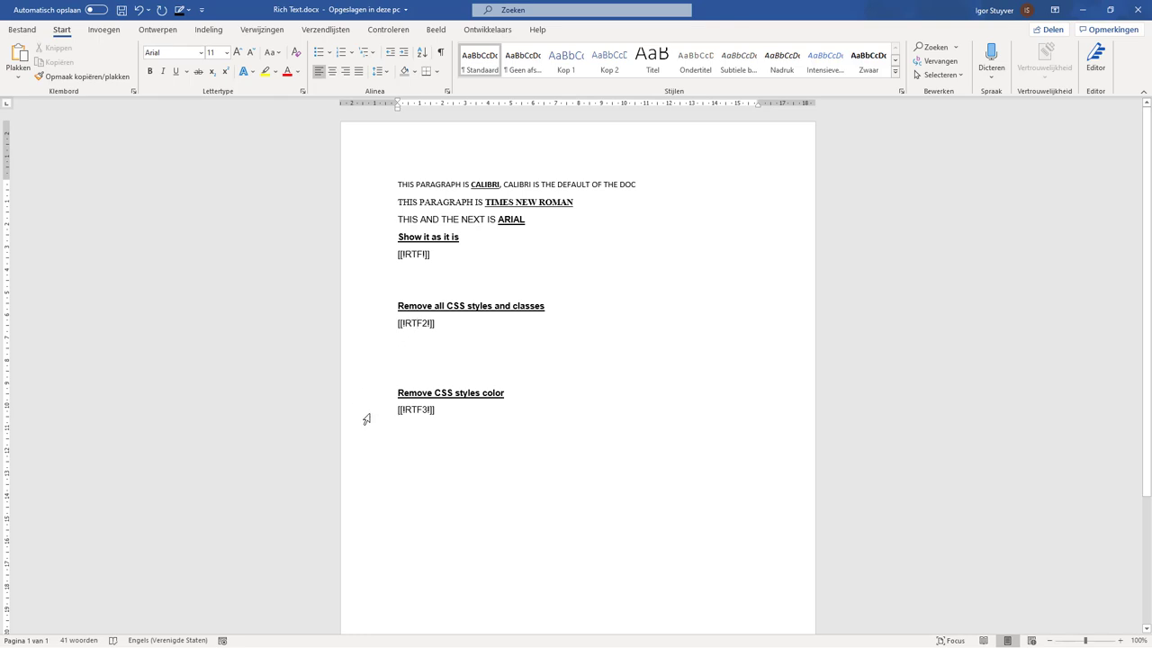
pyautogui.doubleClick(414, 409)
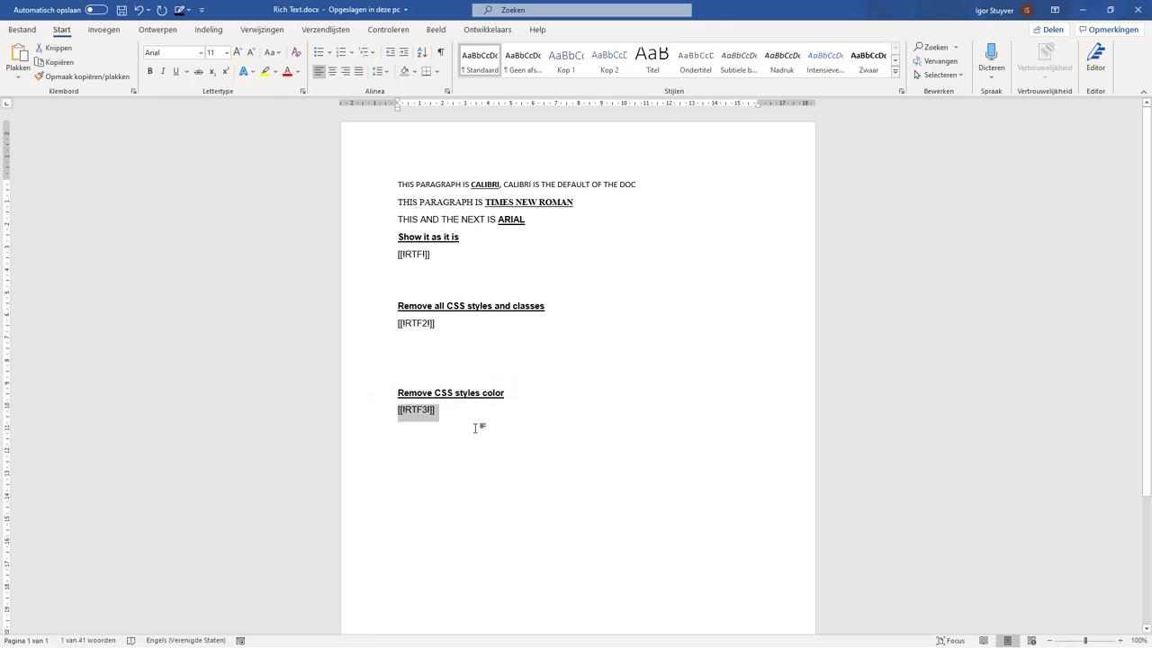
pyautogui.moveTo(463, 335)
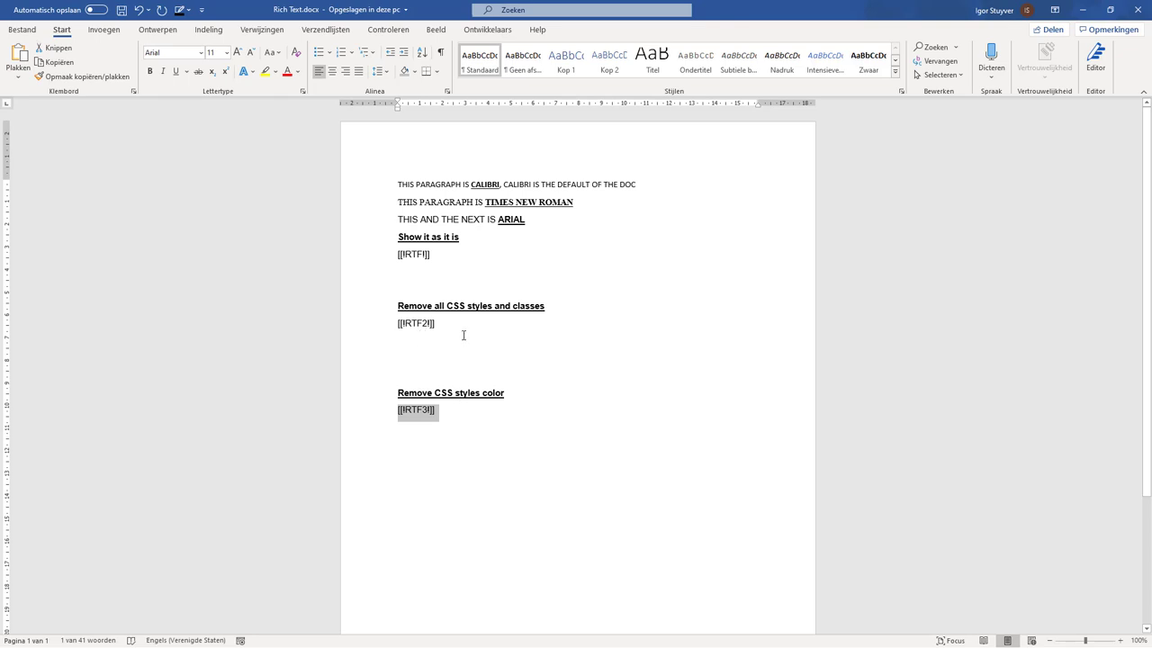
pyautogui.moveTo(468, 404)
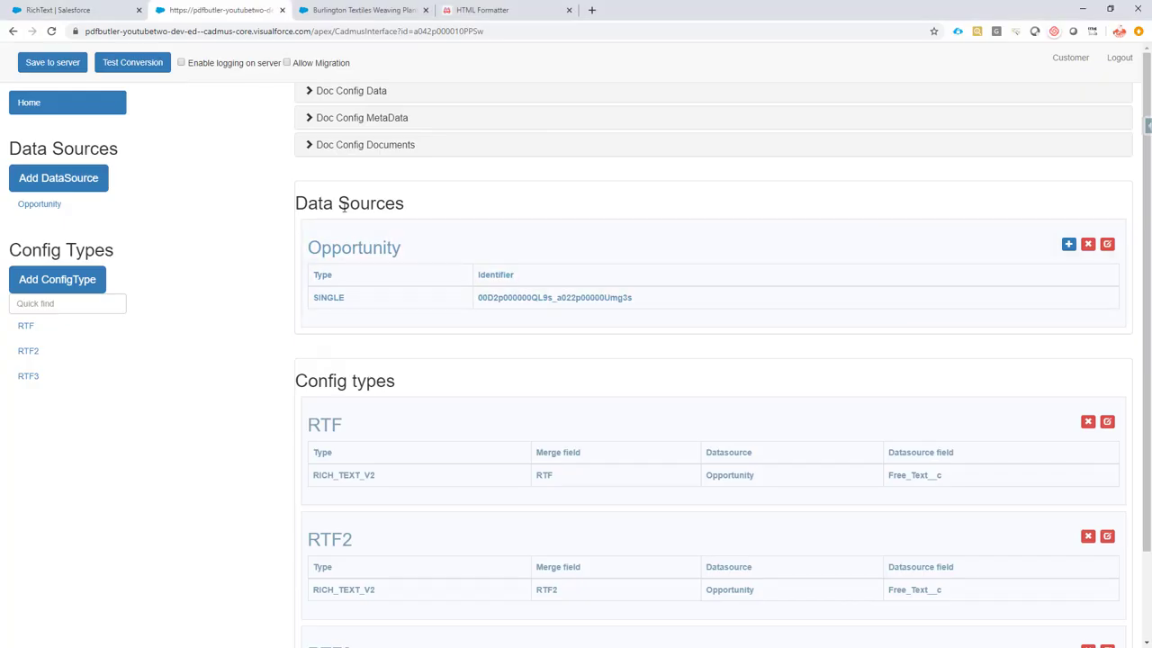
pyautogui.moveTo(390, 280)
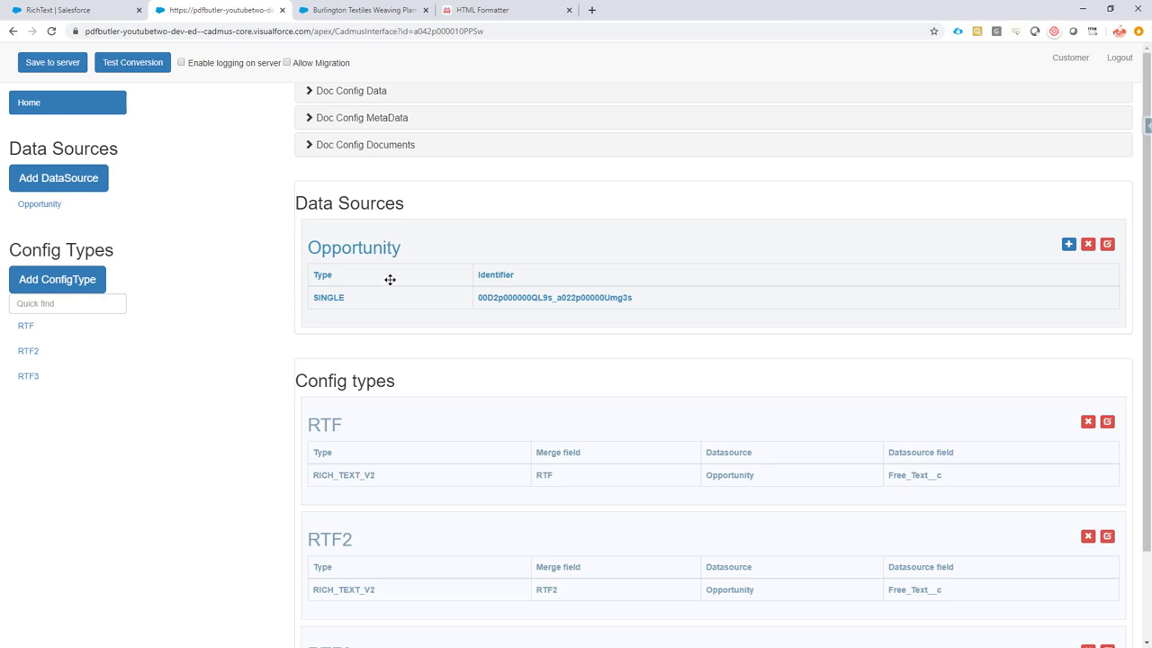
pyautogui.moveTo(390, 284)
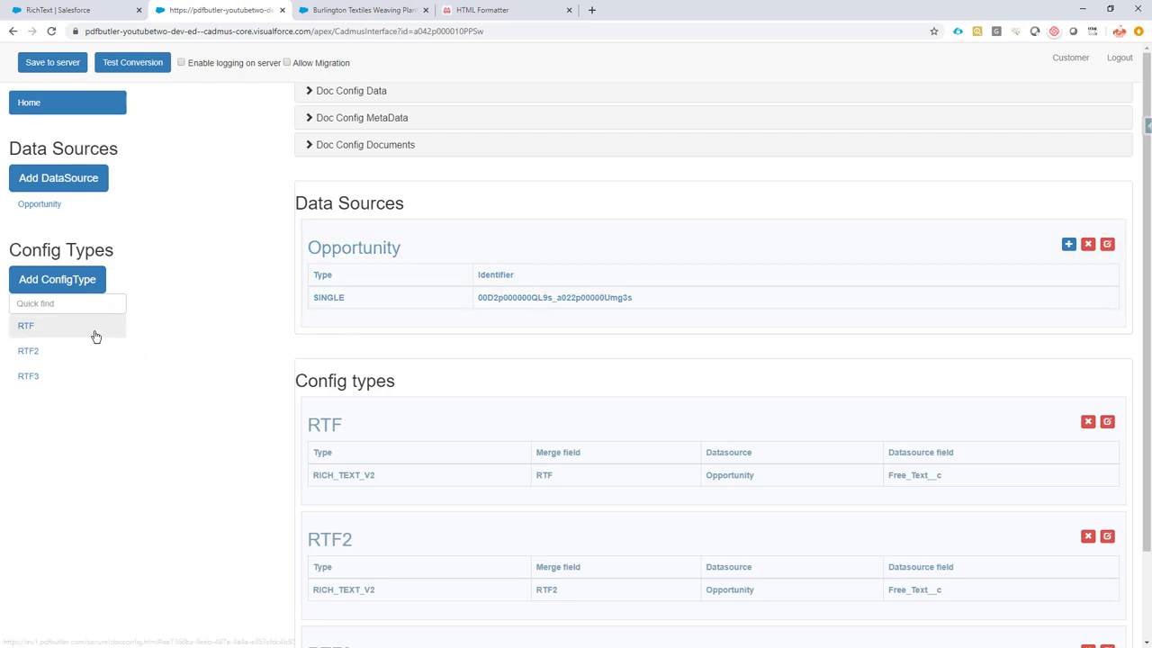
# - Open the RTF config type editor (RICH_TEXT V2 on Free_Text__c) and inspect merge field RTF
pyautogui.scroll(-3)
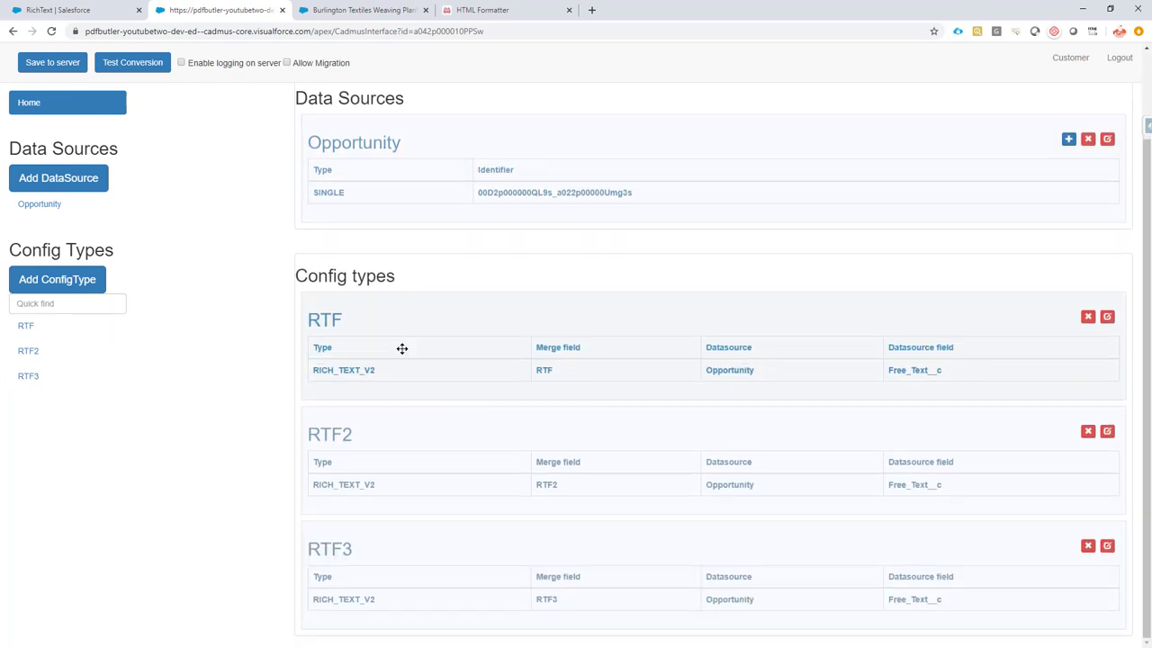
pyautogui.click(343, 370)
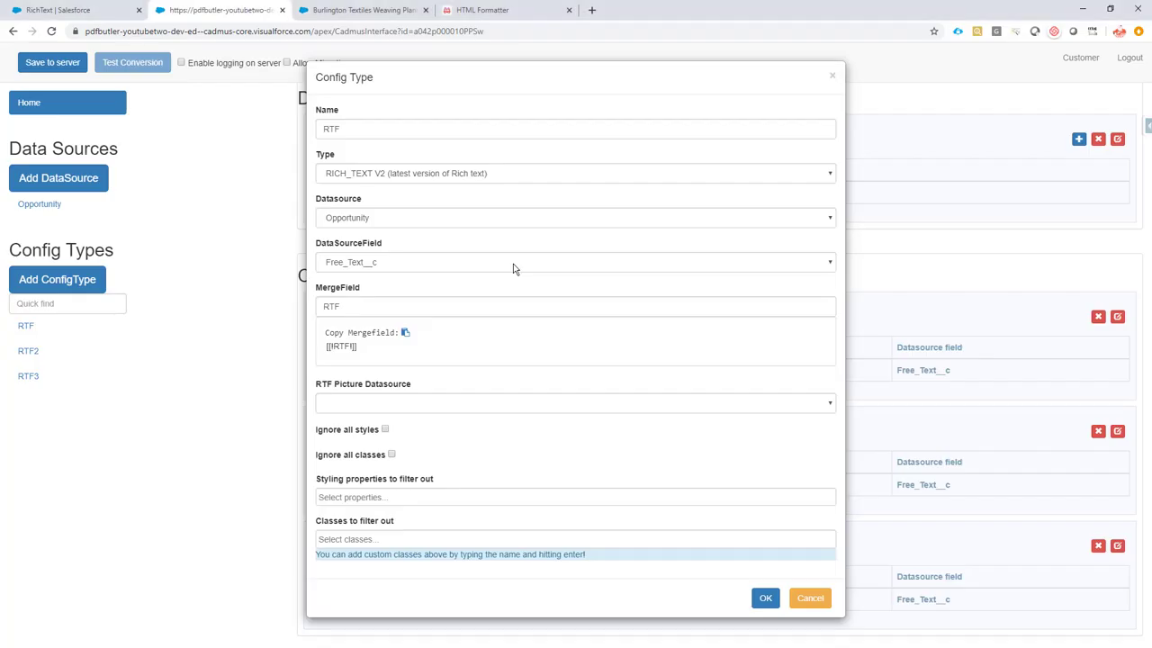
pyautogui.moveTo(383, 178)
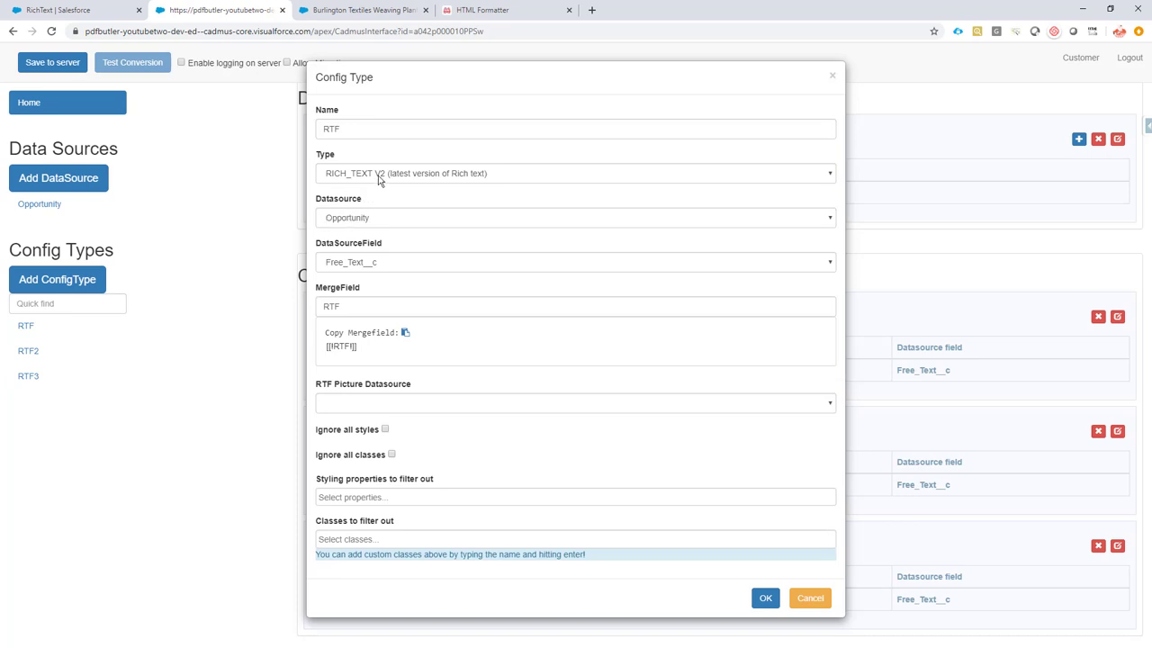
pyautogui.moveTo(371, 181)
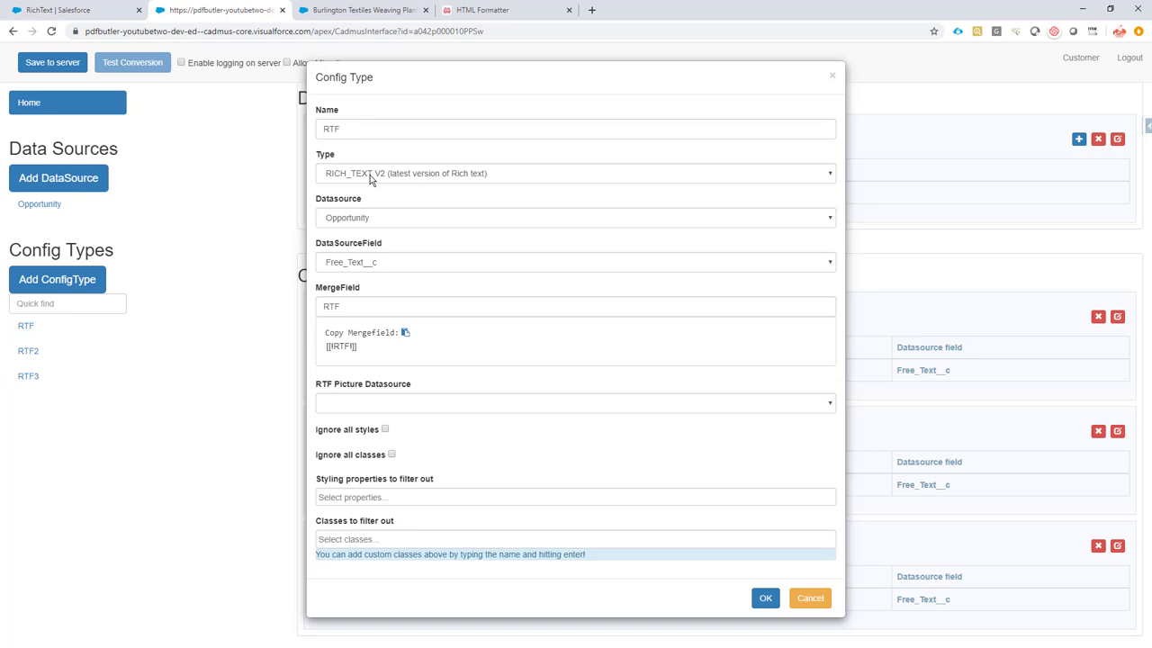
pyautogui.moveTo(316, 206)
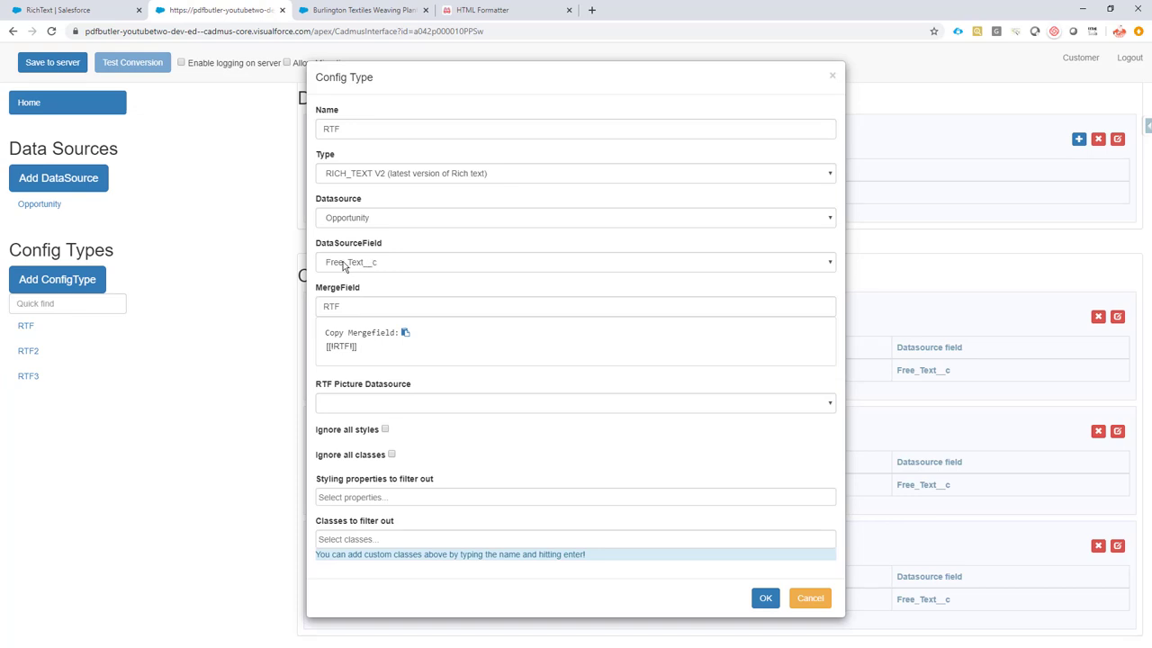
pyautogui.moveTo(367, 268)
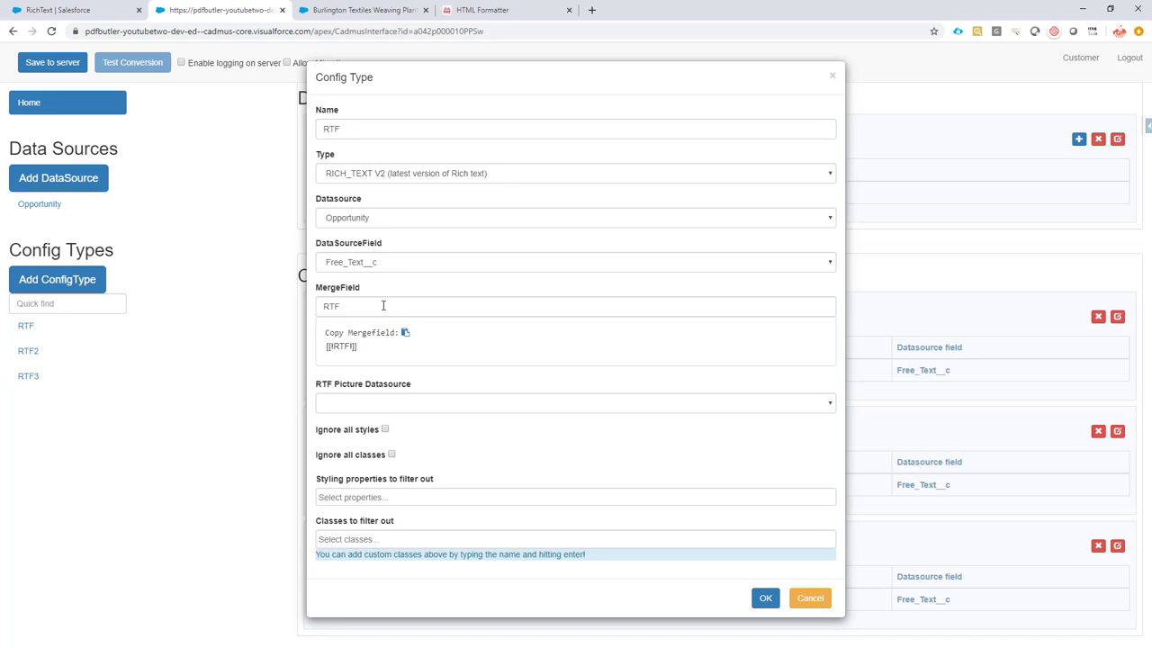
pyautogui.click(383, 306)
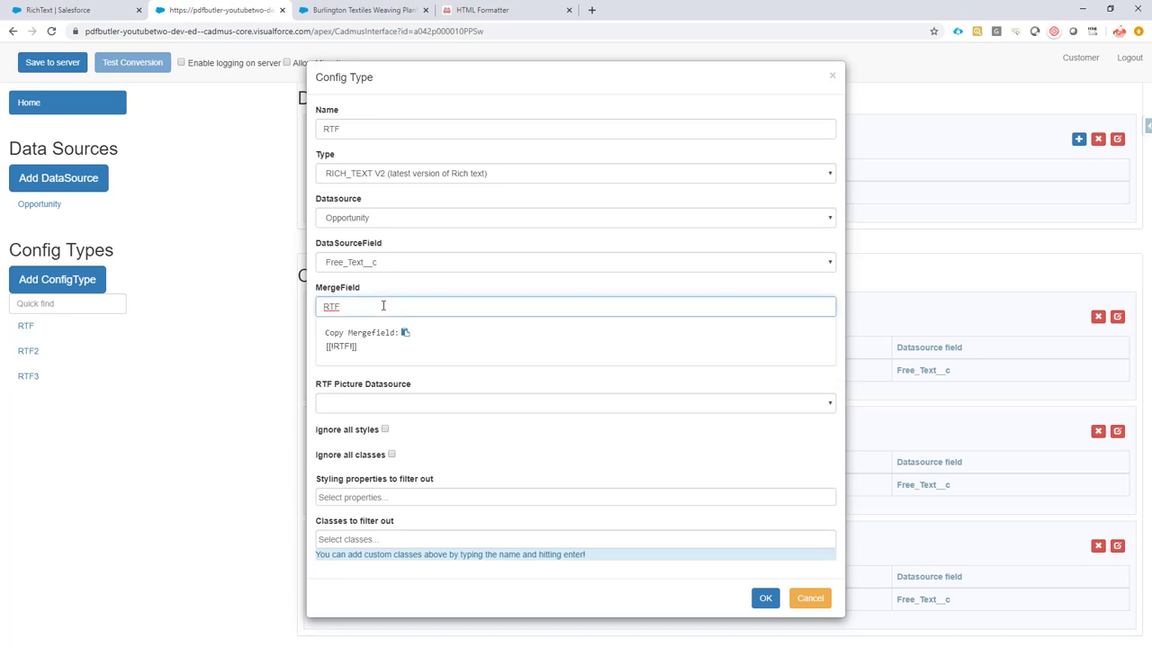
pyautogui.moveTo(364, 413)
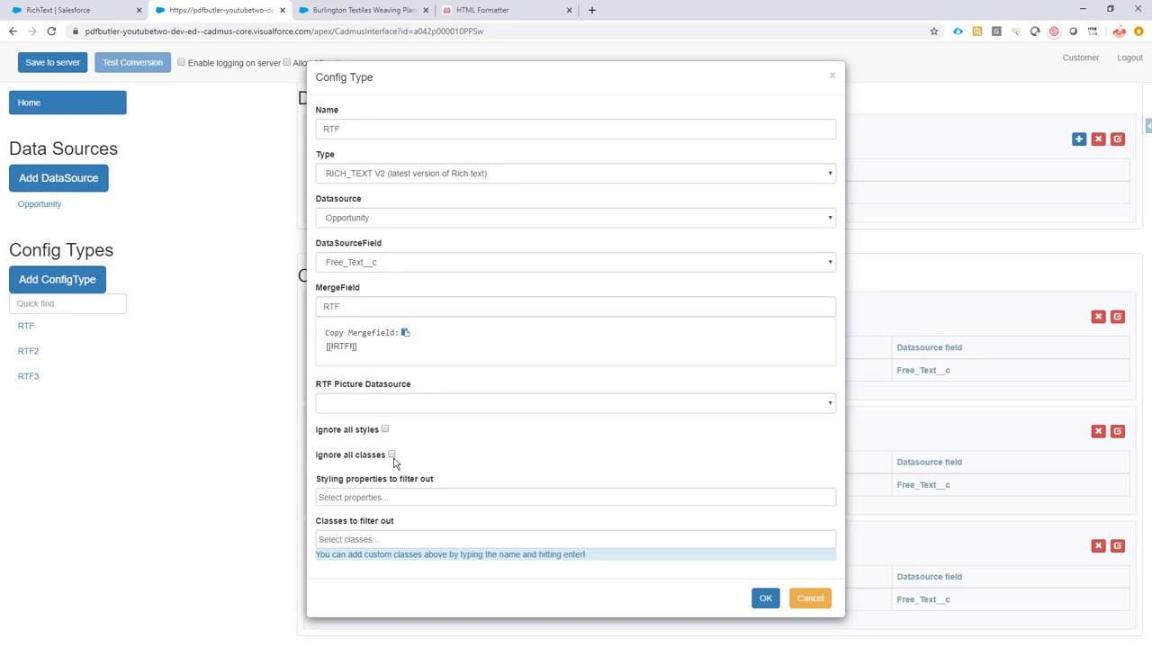
pyautogui.moveTo(401, 486)
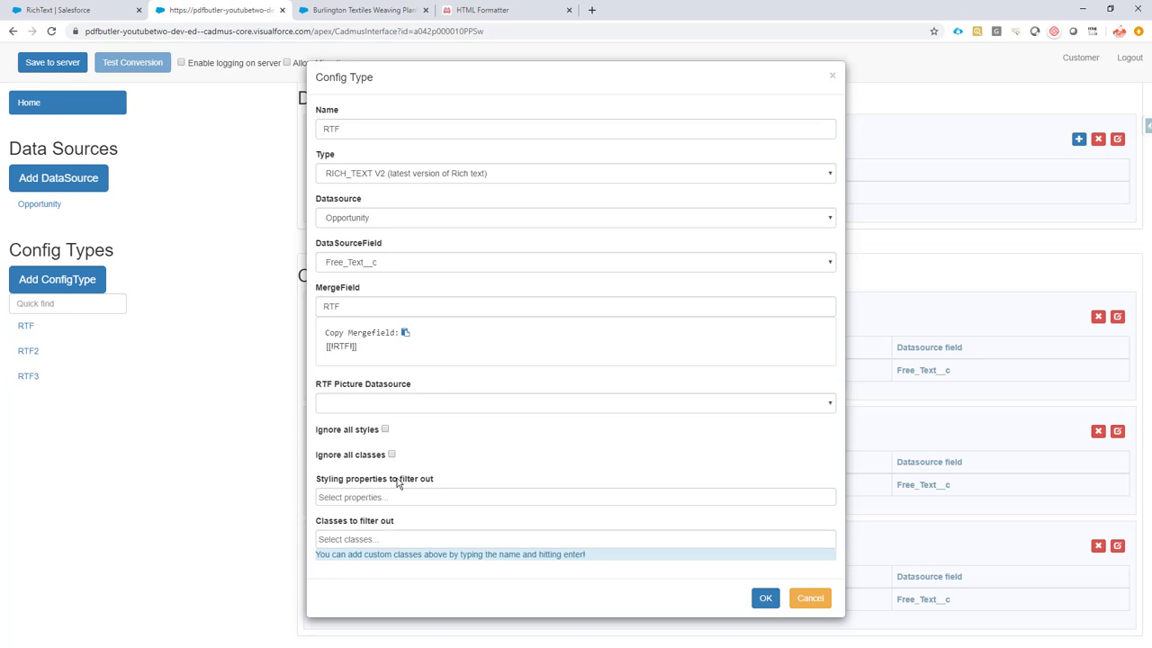
pyautogui.moveTo(506, 462)
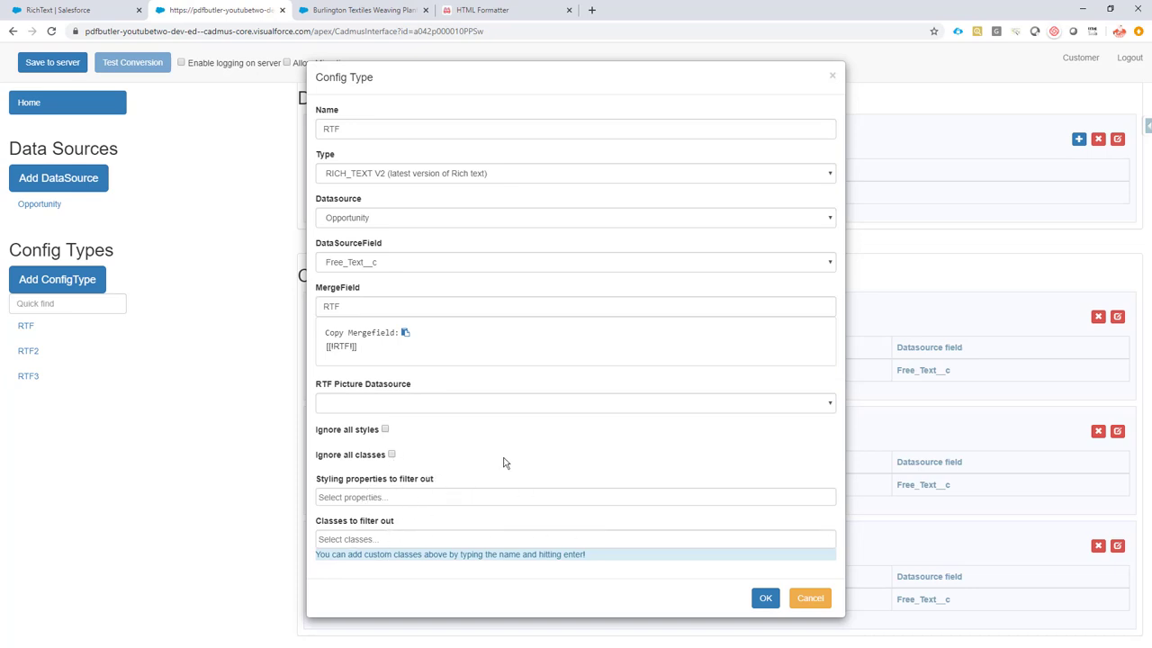
pyautogui.moveTo(684, 508)
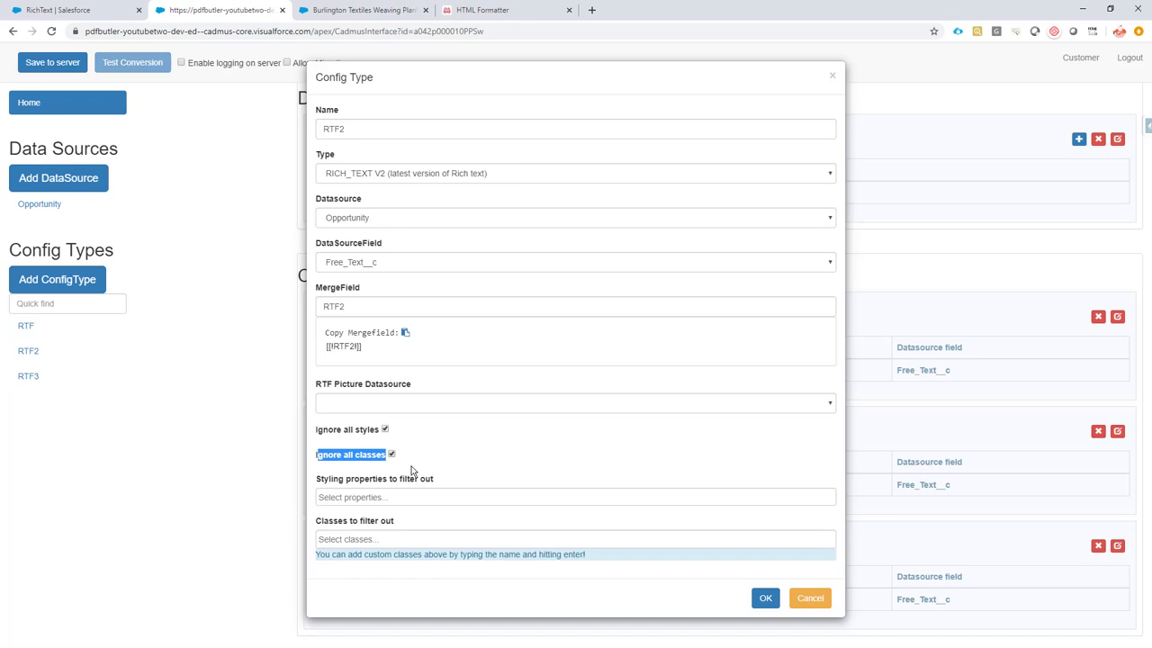
pyautogui.moveTo(538, 12)
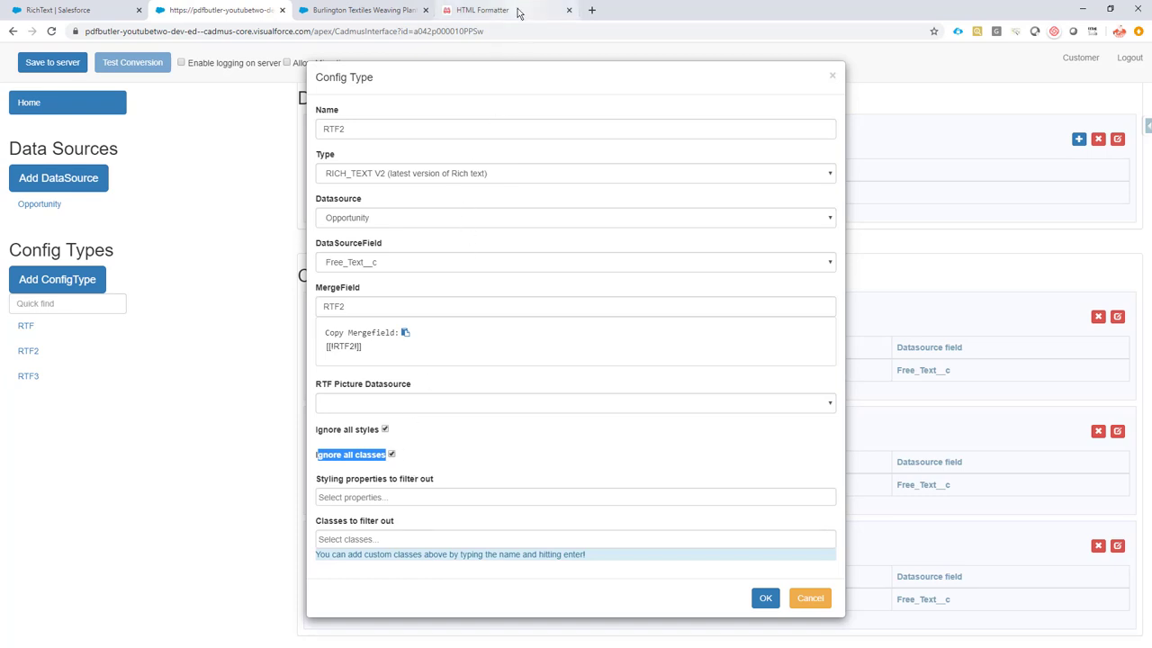
# - Return to the HTML Formatter and highlight a style attribute in the sample HTML
pyautogui.click(496, 10)
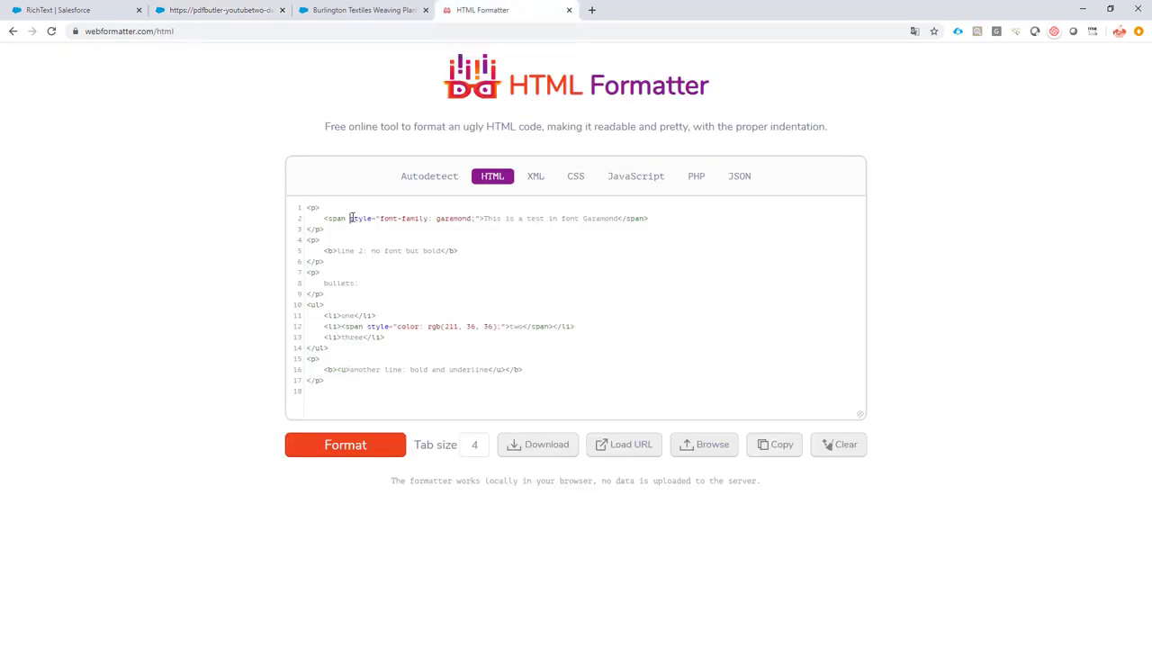
pyautogui.doubleClick(377, 325)
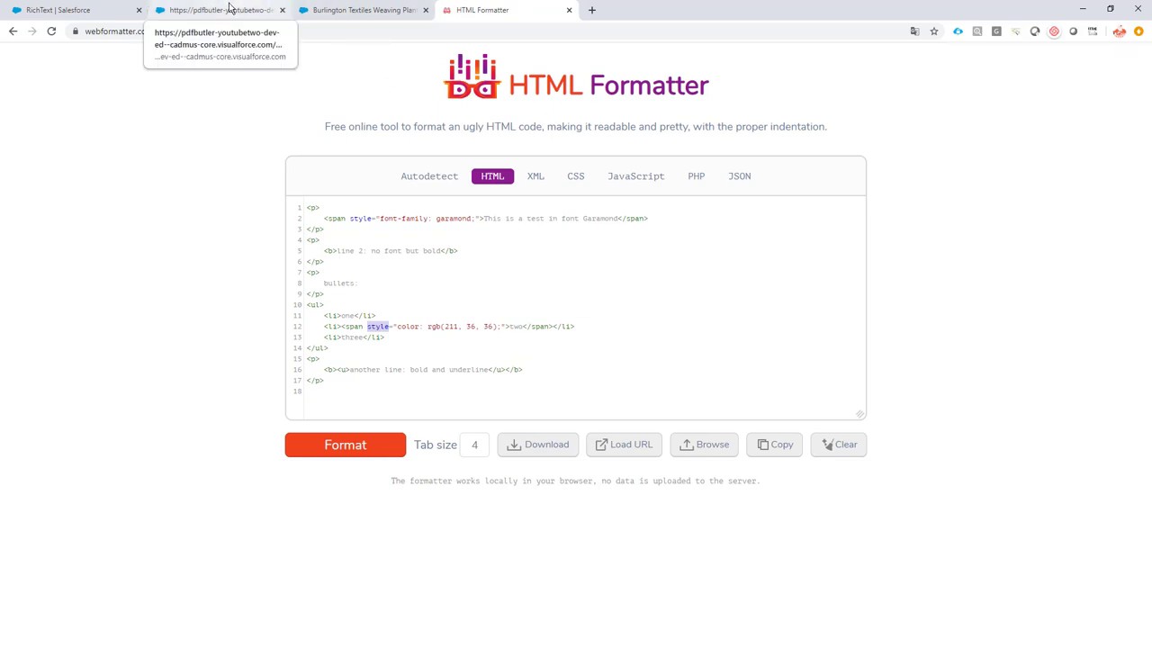
pyautogui.click(220, 12)
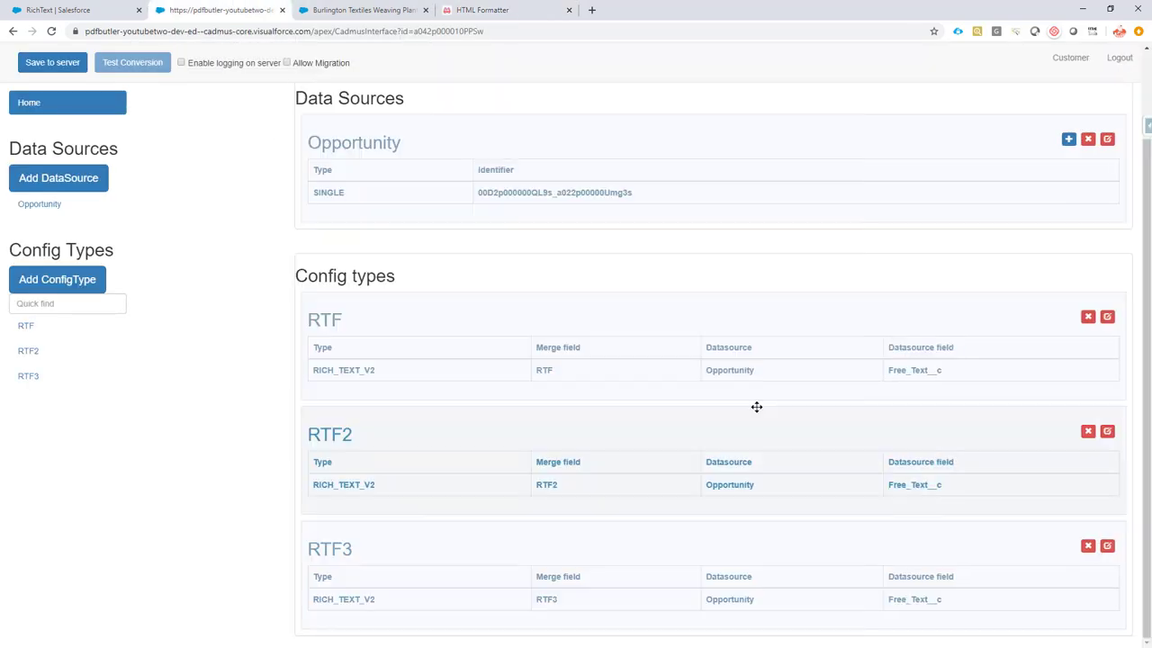
pyautogui.click(328, 548)
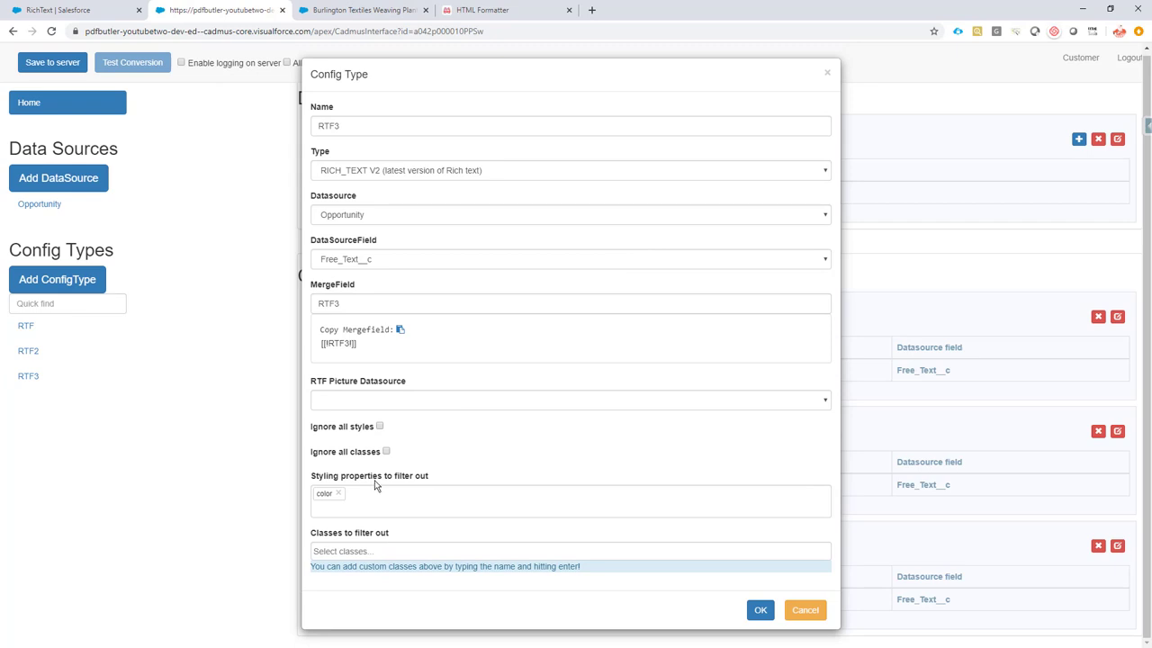
pyautogui.moveTo(343, 496)
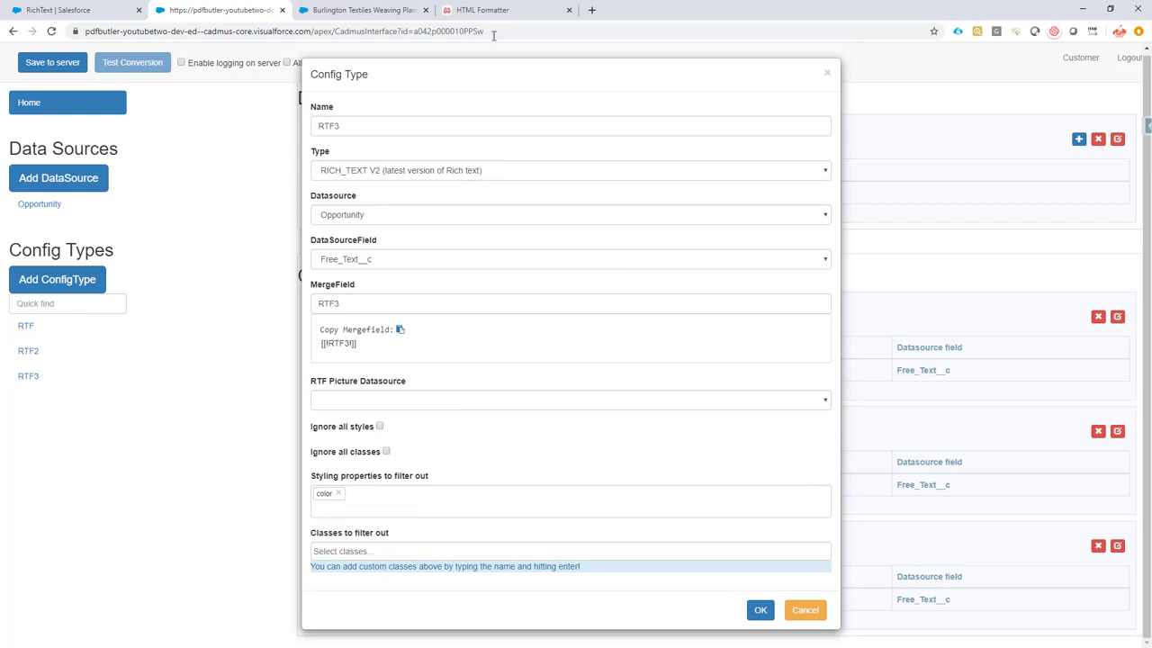
pyautogui.click(502, 10)
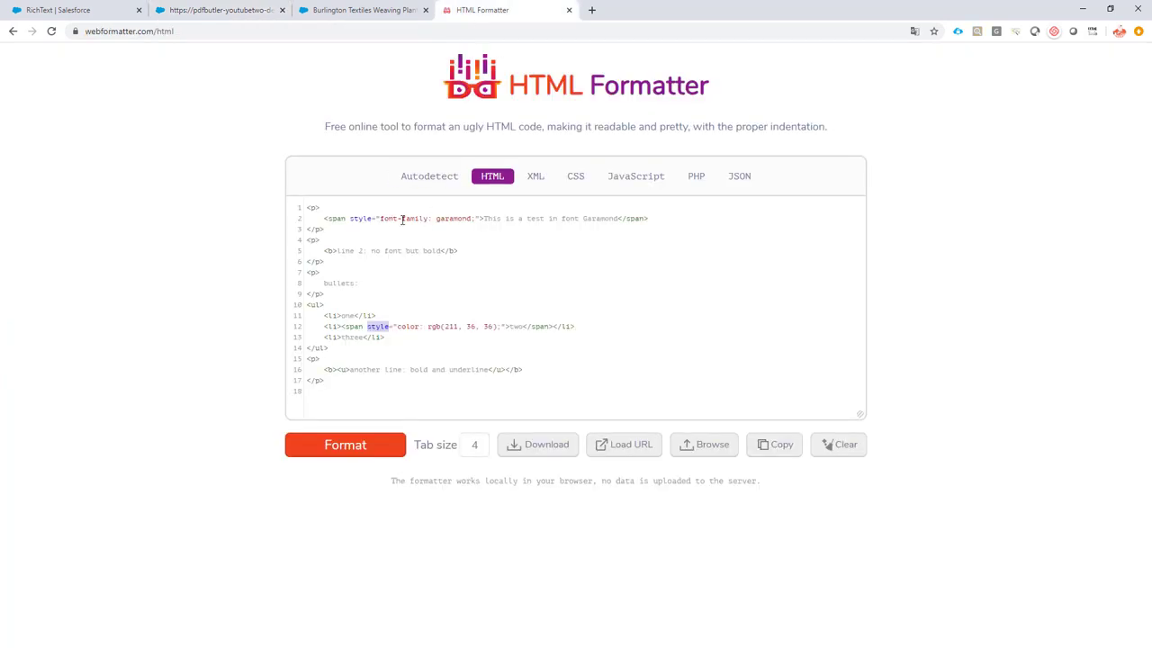
pyautogui.moveTo(349, 218); pyautogui.dragTo(481, 218)
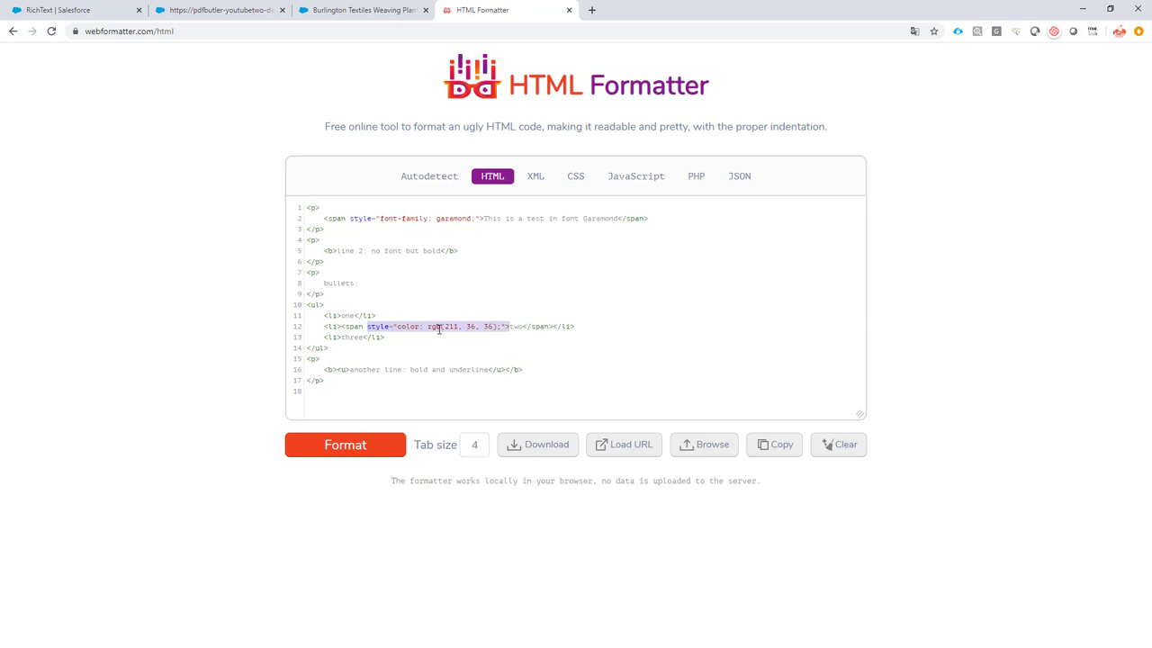
pyautogui.click(404, 327)
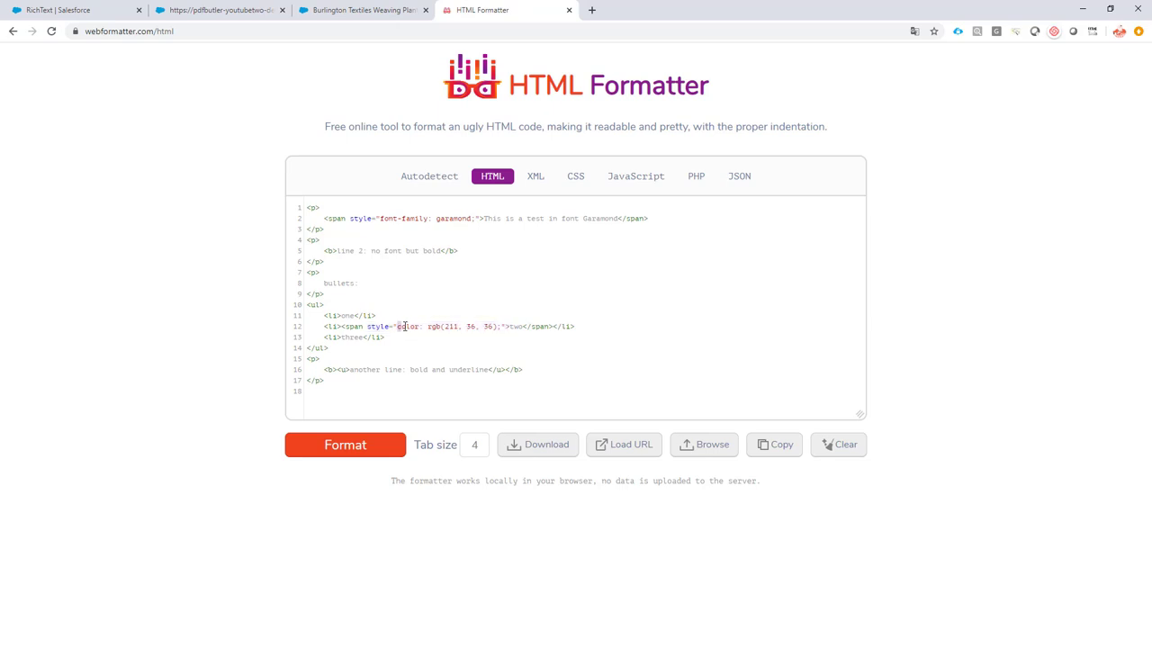
pyautogui.moveTo(396, 325); pyautogui.dragTo(499, 326)
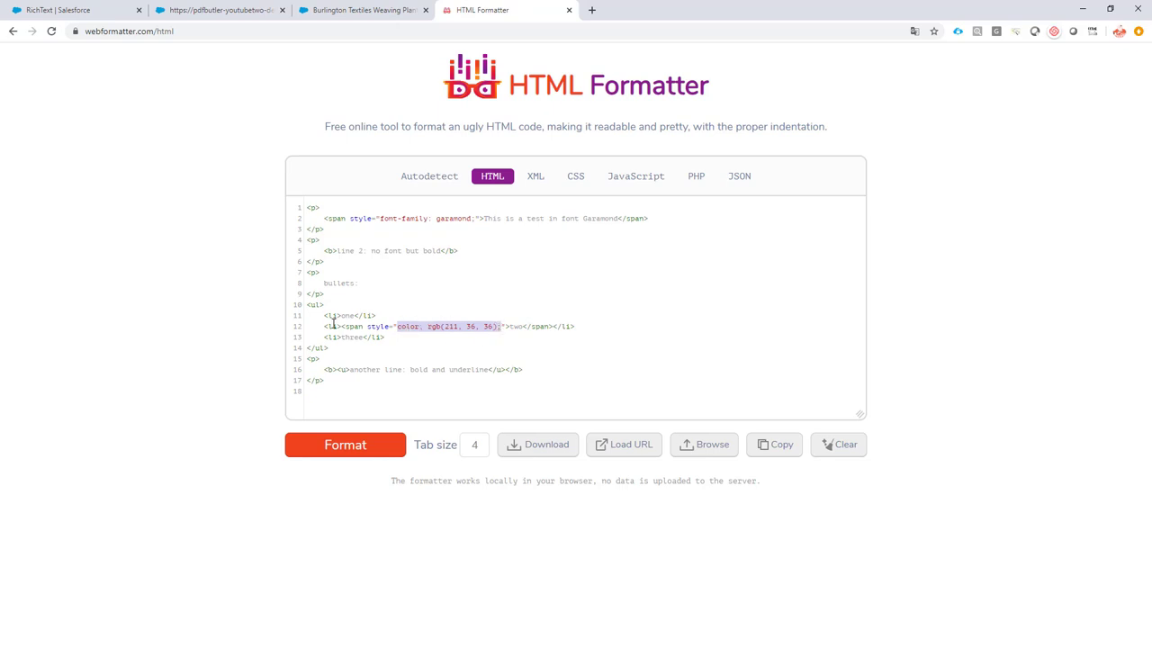
pyautogui.moveTo(232, 11)
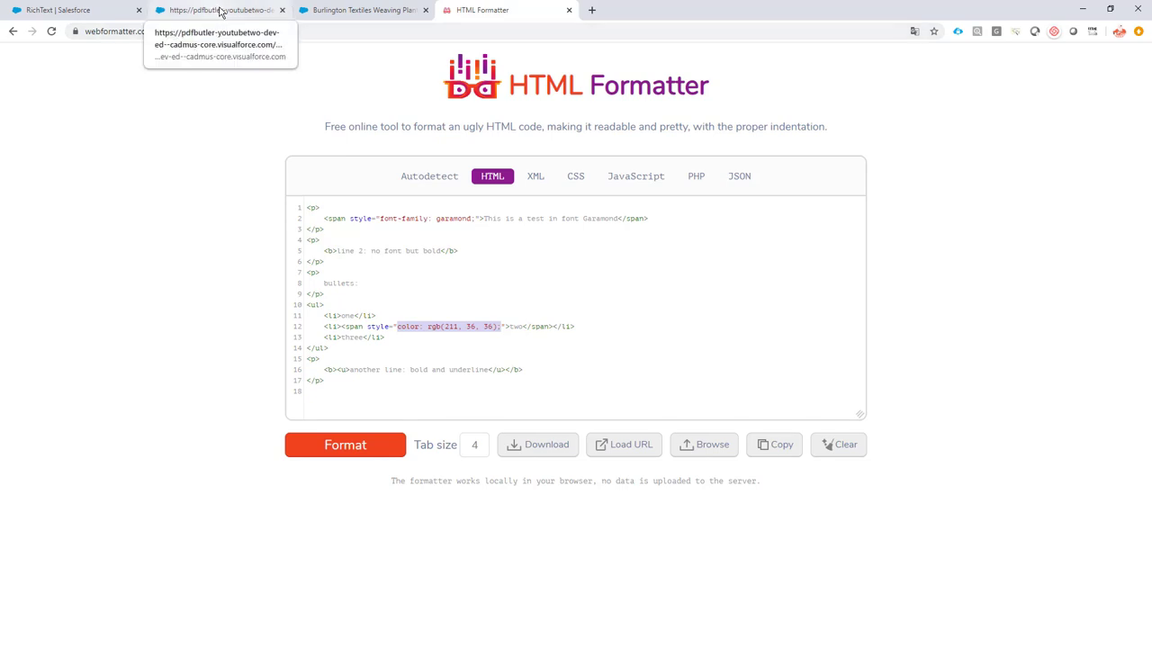
pyautogui.click(207, 11)
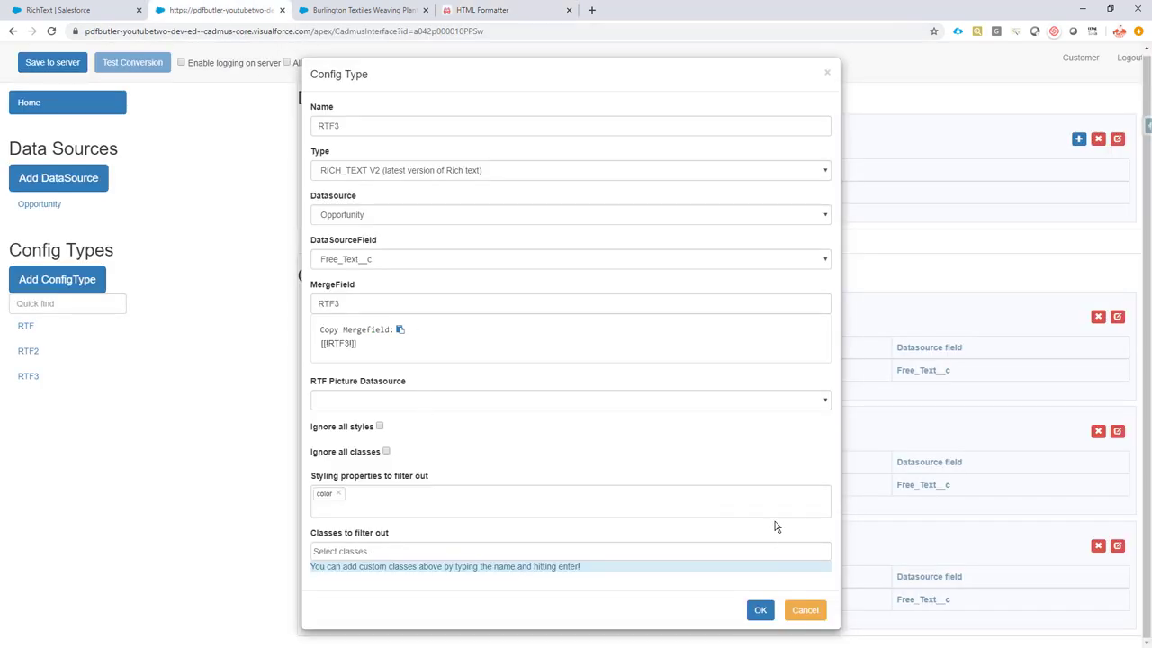
pyautogui.moveTo(809, 533)
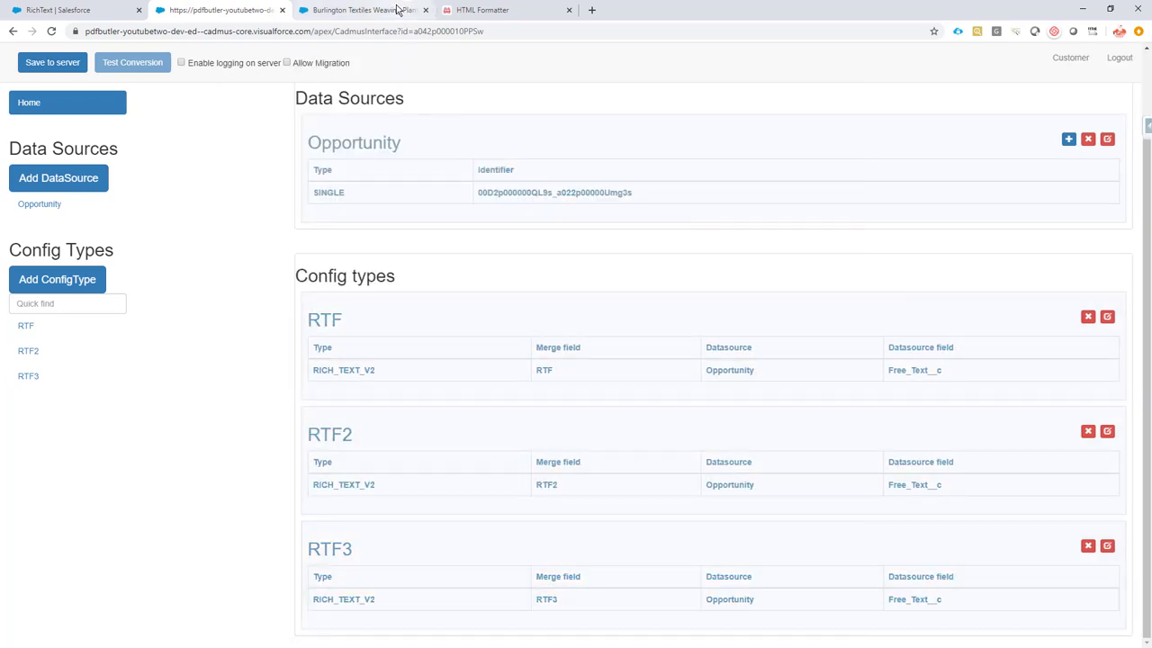
# - Inspect the 'Show it as it is' preview, selecting the bold underlined line, then scroll down
pyautogui.click(371, 10)
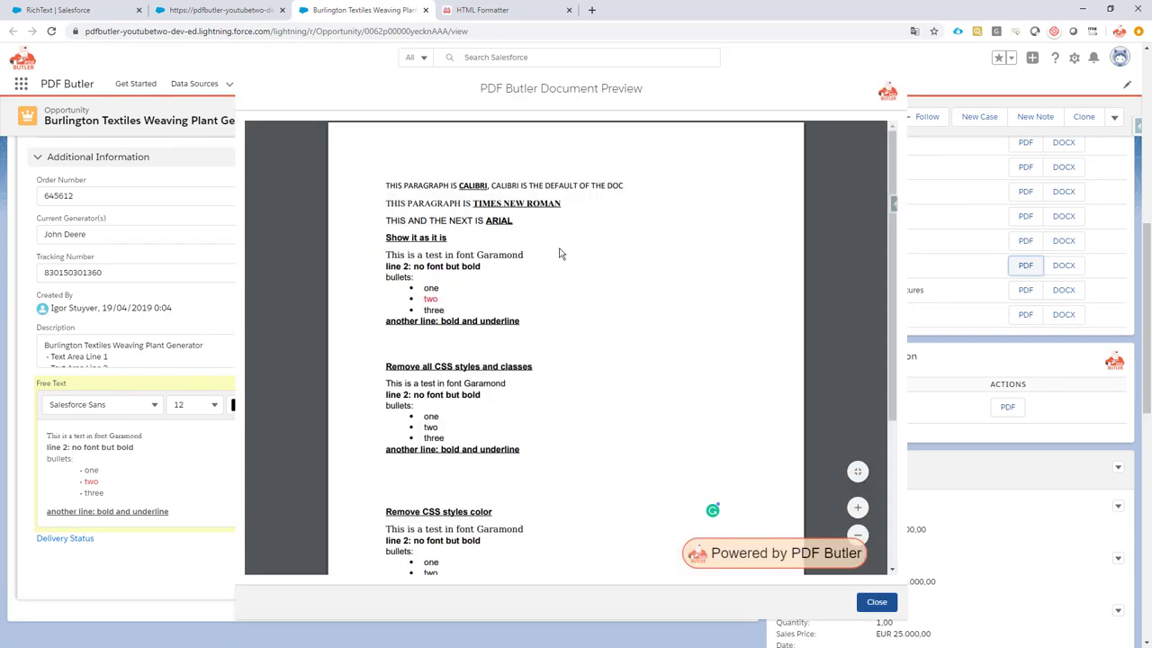
pyautogui.moveTo(370, 244)
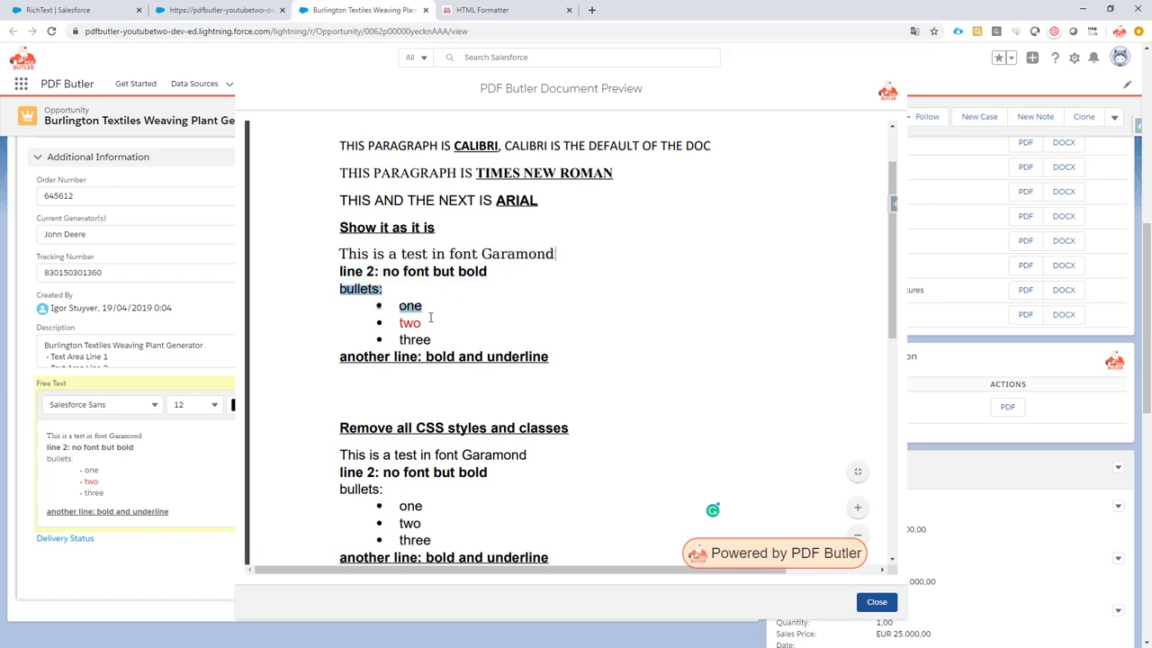
pyautogui.moveTo(398, 322); pyautogui.dragTo(431, 339)
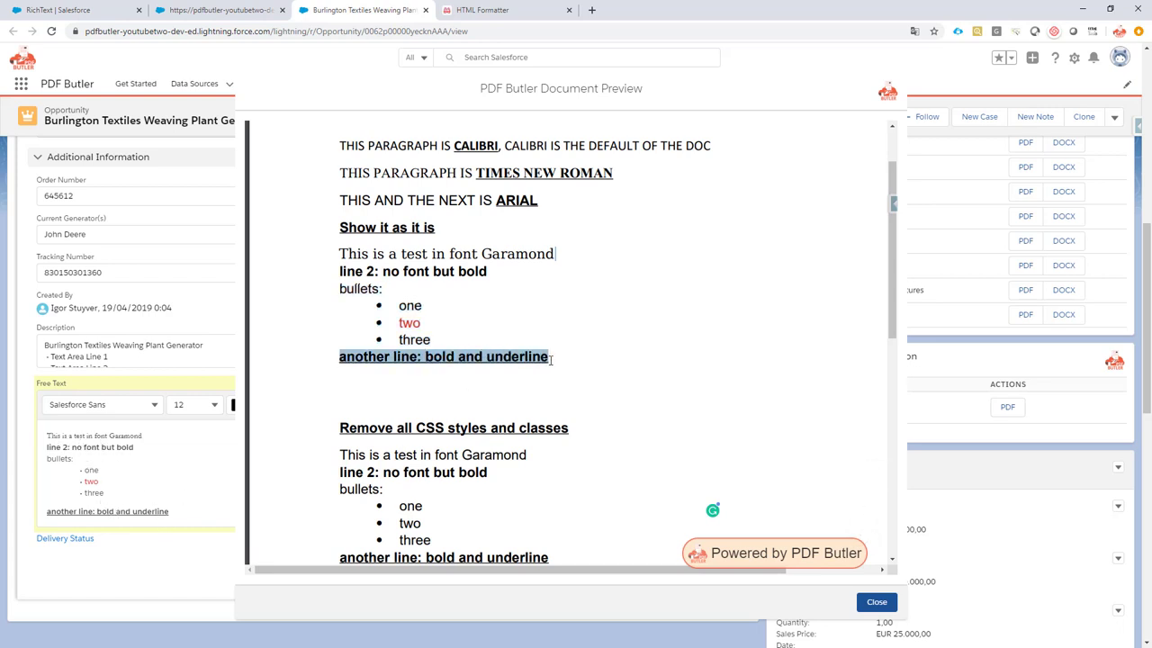
pyautogui.scroll(-3)
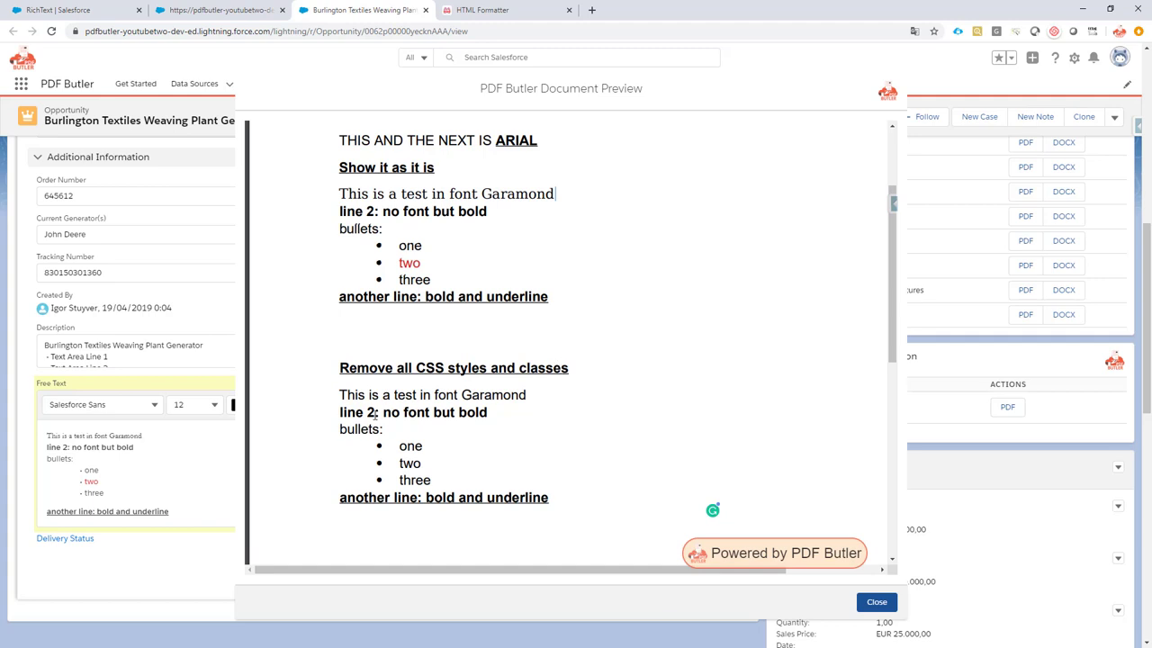
pyautogui.tripleClick(412, 412)
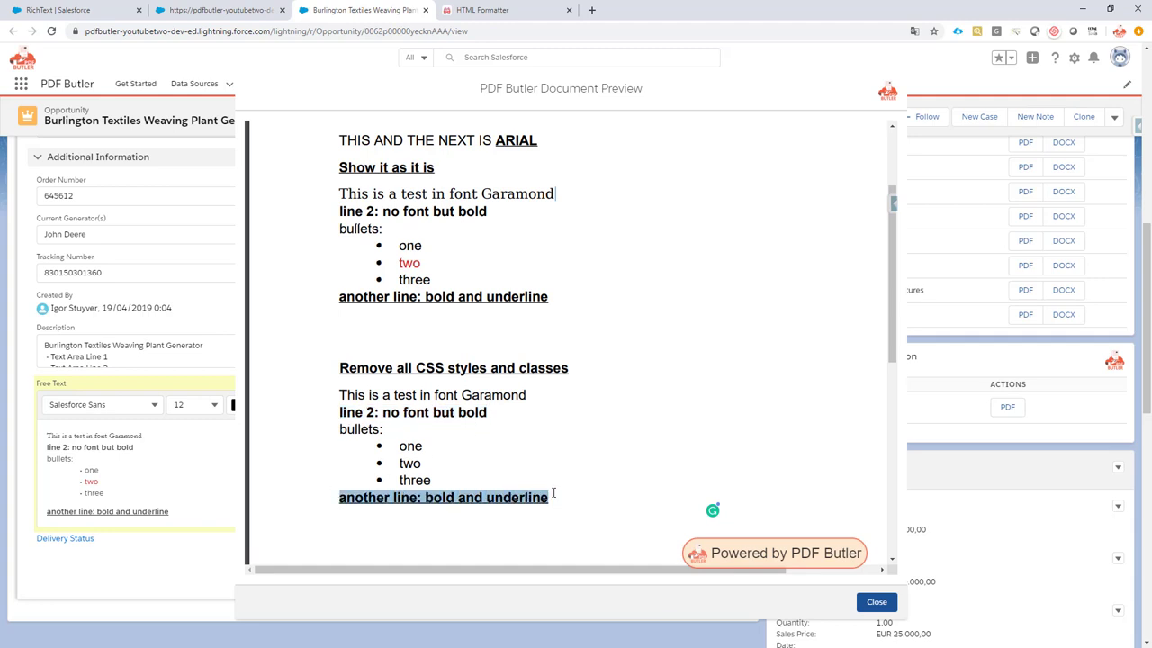
pyautogui.moveTo(471, 10)
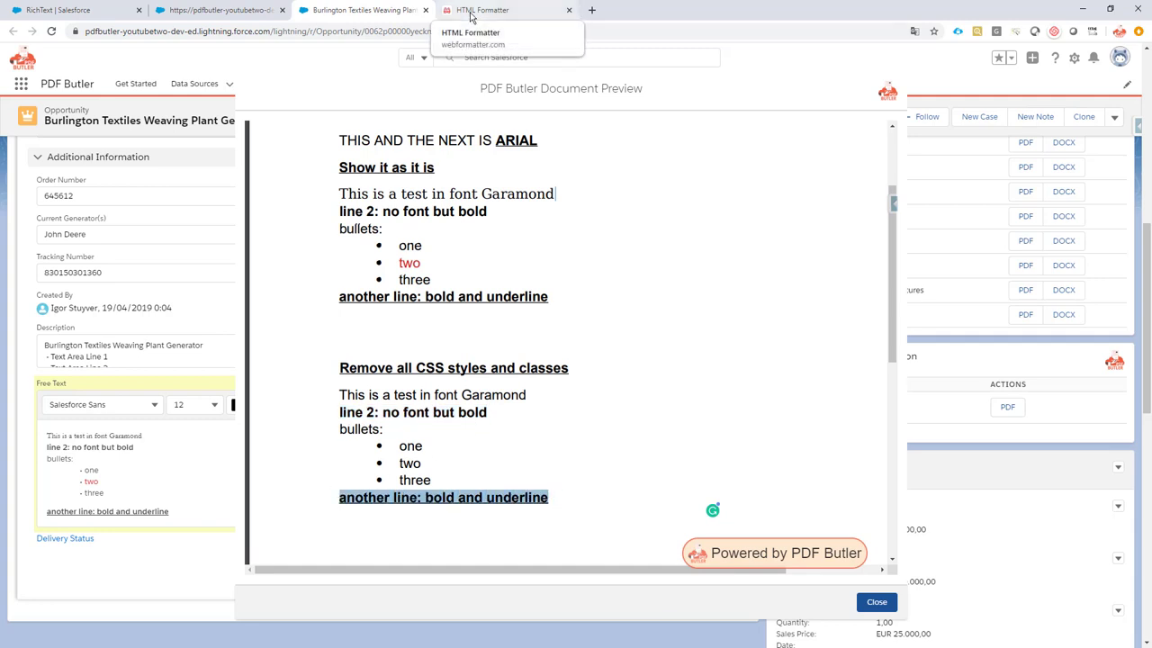
pyautogui.click(499, 9)
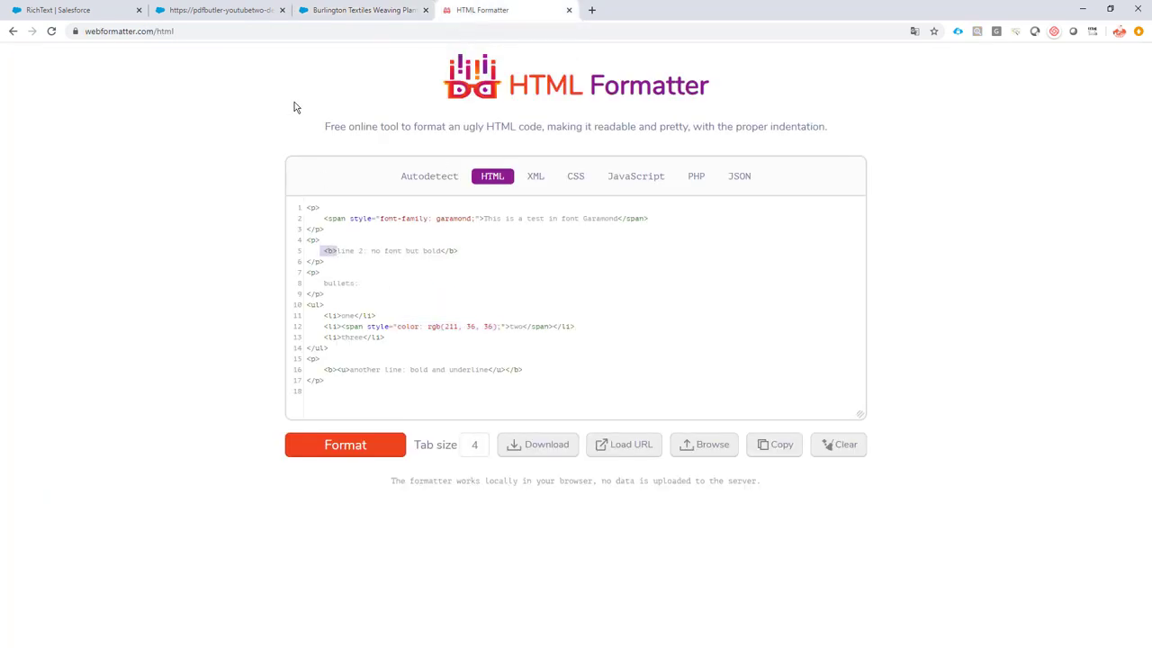
pyautogui.click(222, 14)
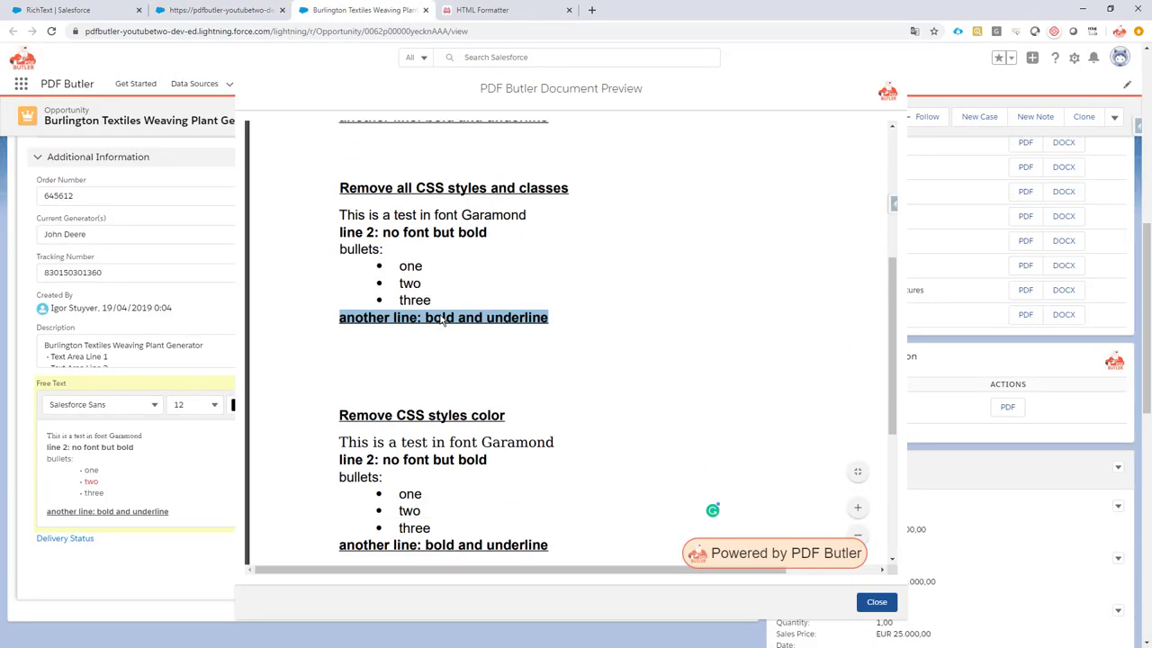
# - Scroll the preview to the 'Remove CSS styles color' section
pyautogui.scroll(-3)
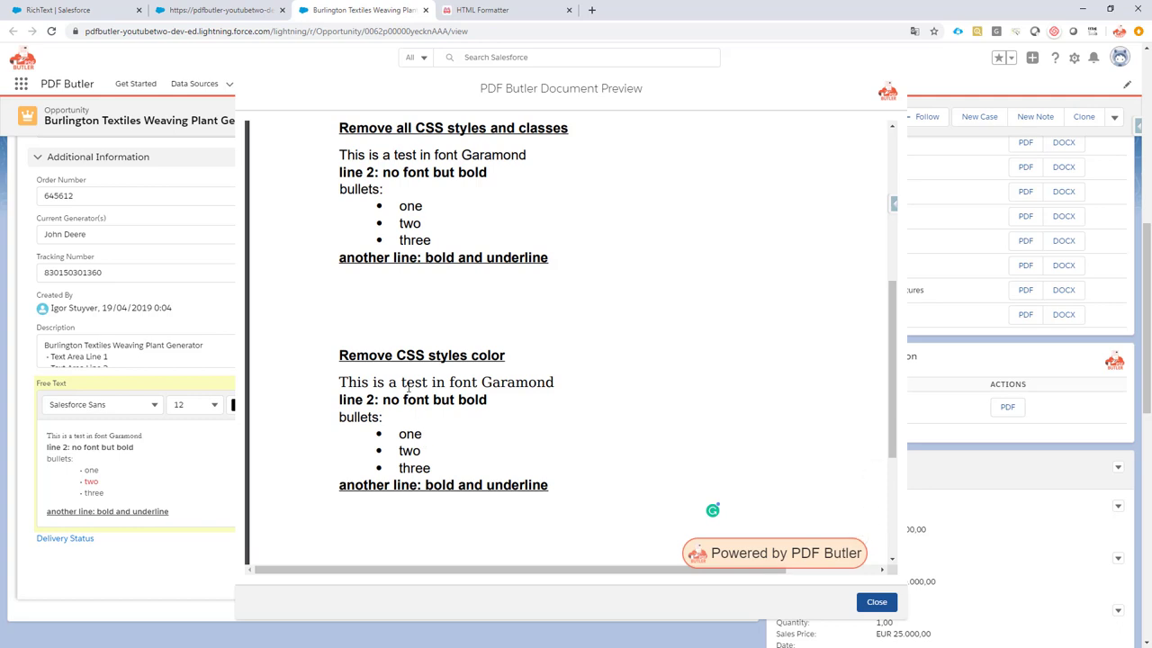
pyautogui.moveTo(449, 148)
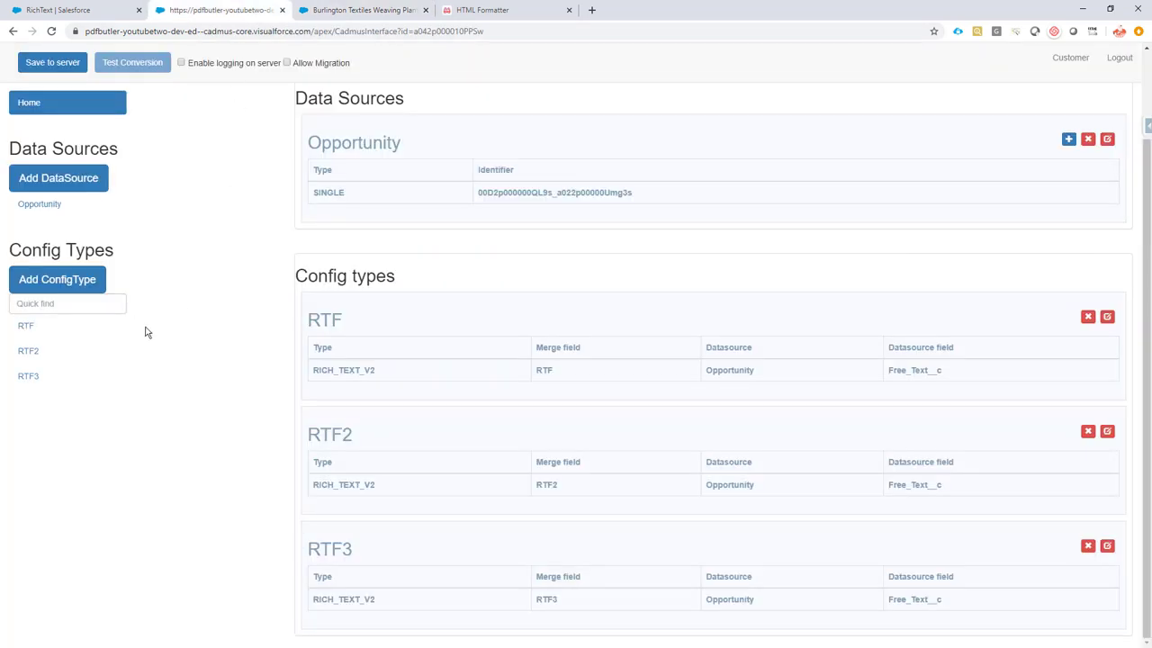
pyautogui.doubleClick(343, 369)
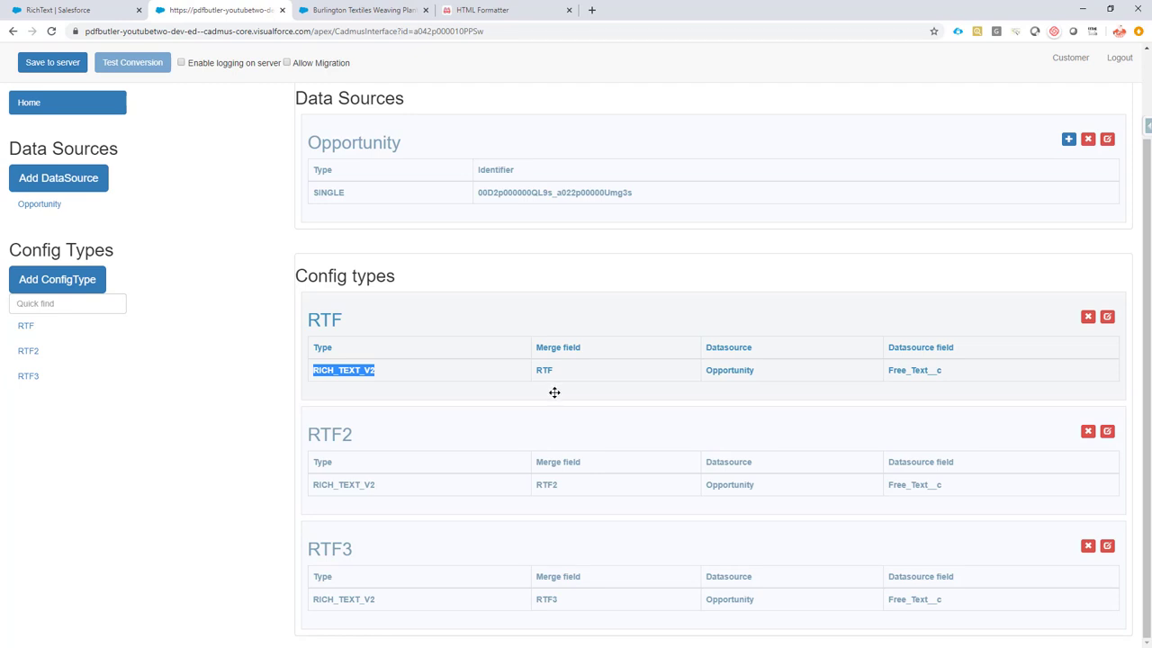
pyautogui.moveTo(548, 385)
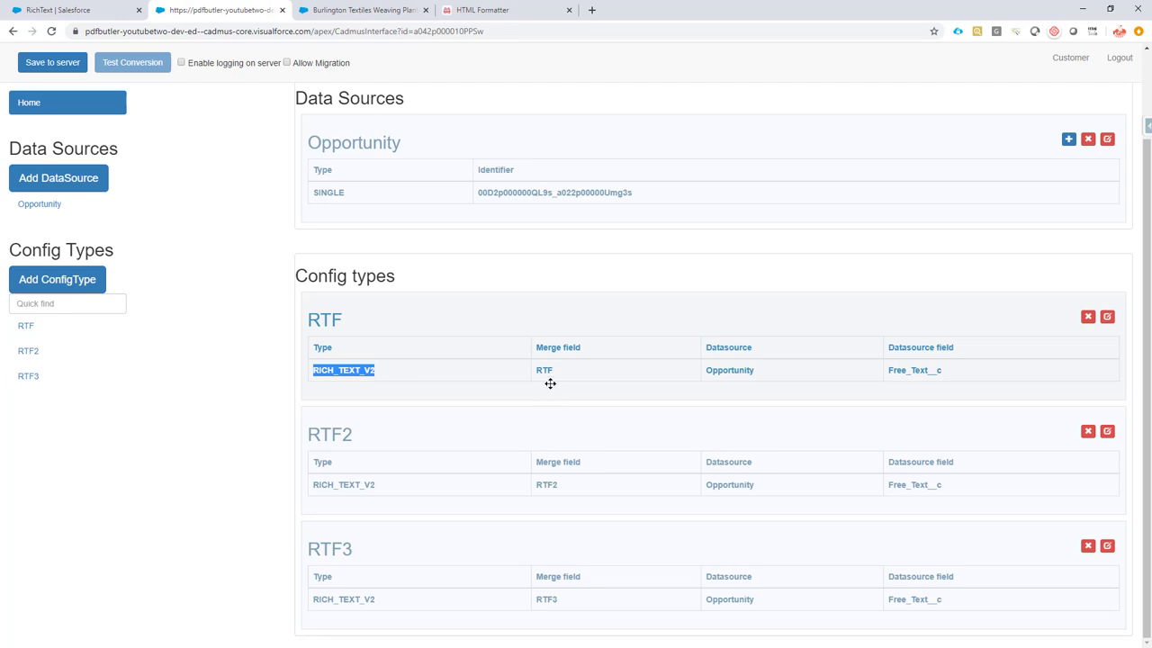